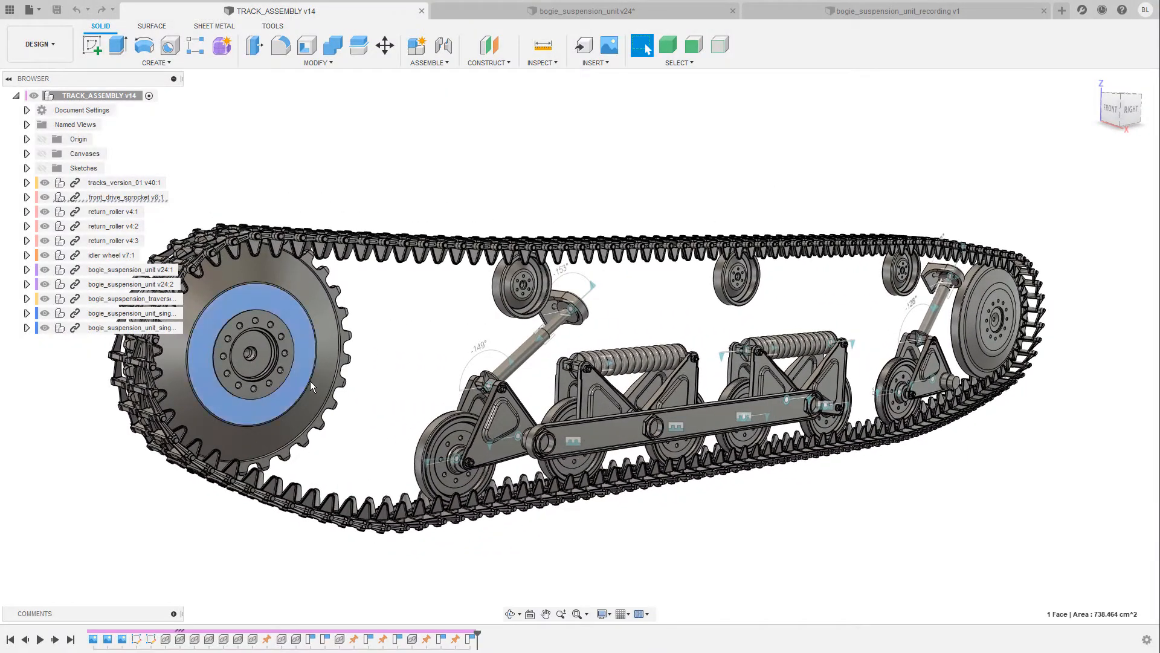
Switch between the track assembly and bogie_suspension_unit v24 tabs, then orbit the bogie unit
{"action": "left_click_drag", "start_coordinate": [311, 385], "coordinate": [736, 171]}
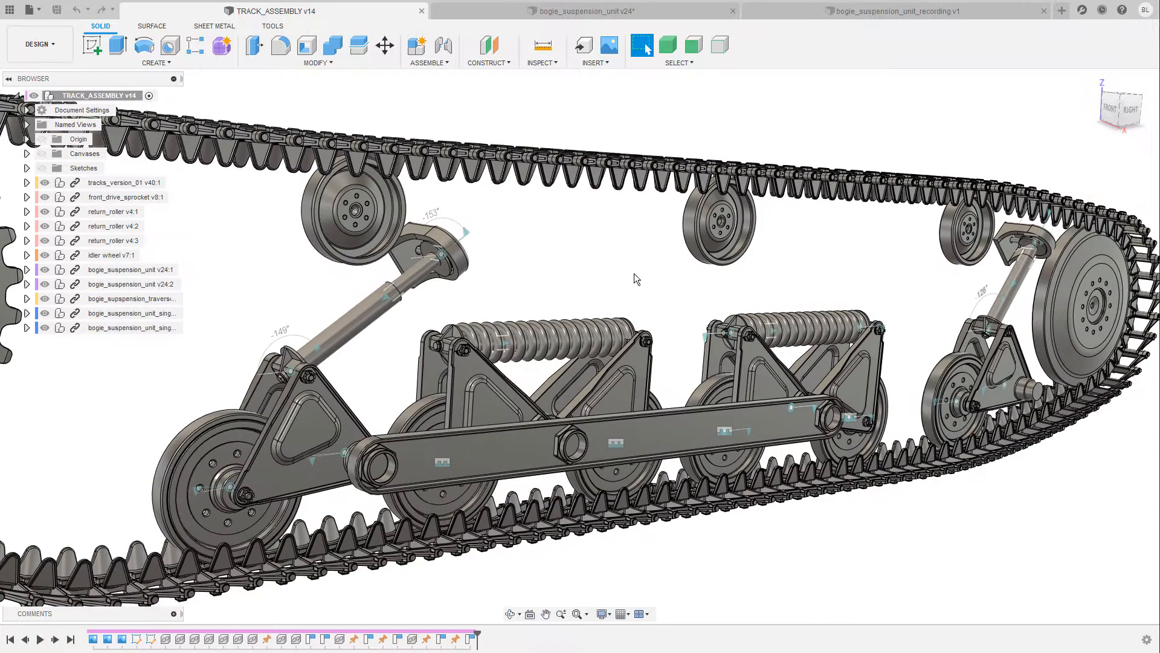
{"action": "left_click", "coordinate": [572, 11]}
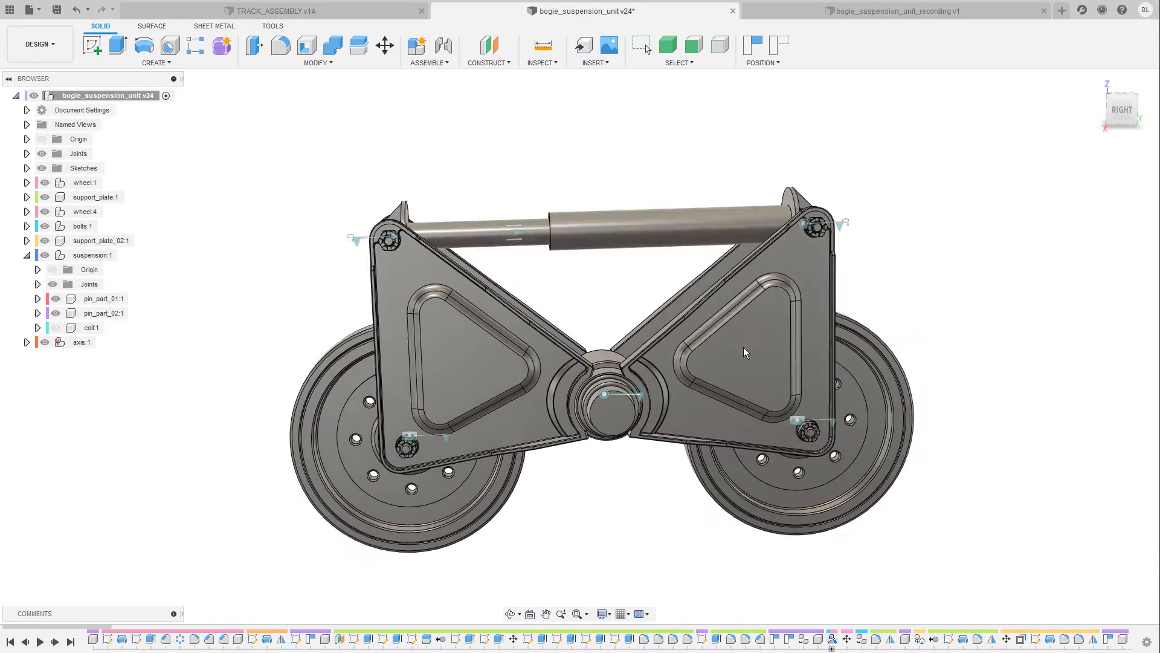
{"action": "left_click", "coordinate": [288, 11]}
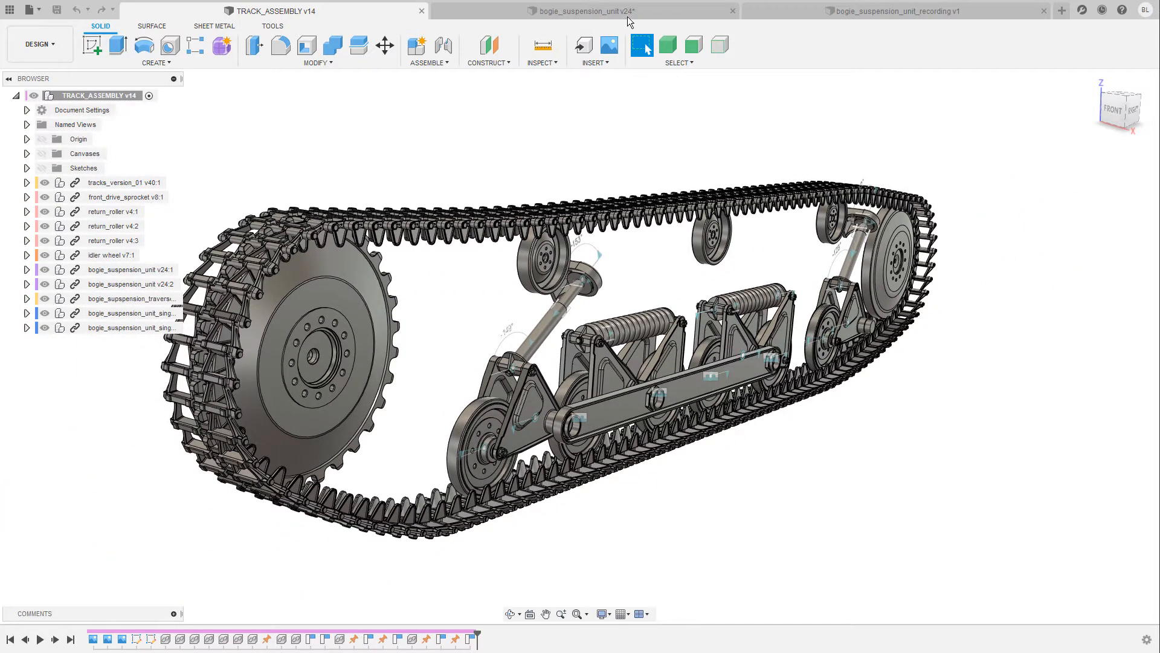
{"action": "left_click", "coordinate": [577, 11]}
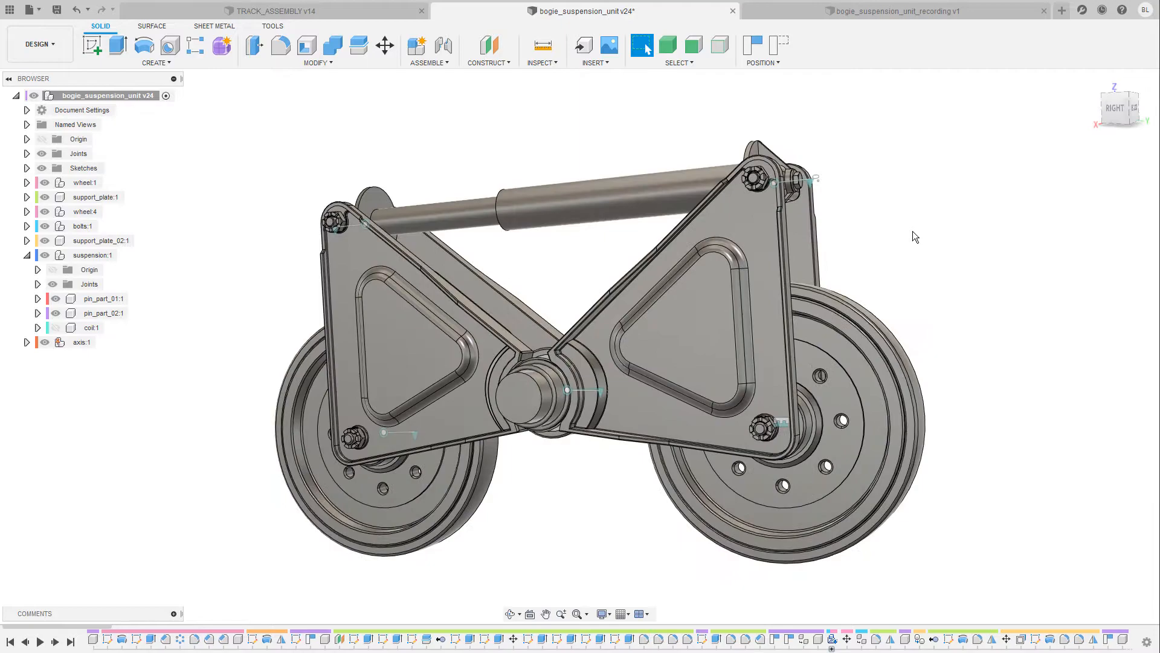
{"action": "left_click_drag", "start_coordinate": [916, 236], "coordinate": [808, 160]}
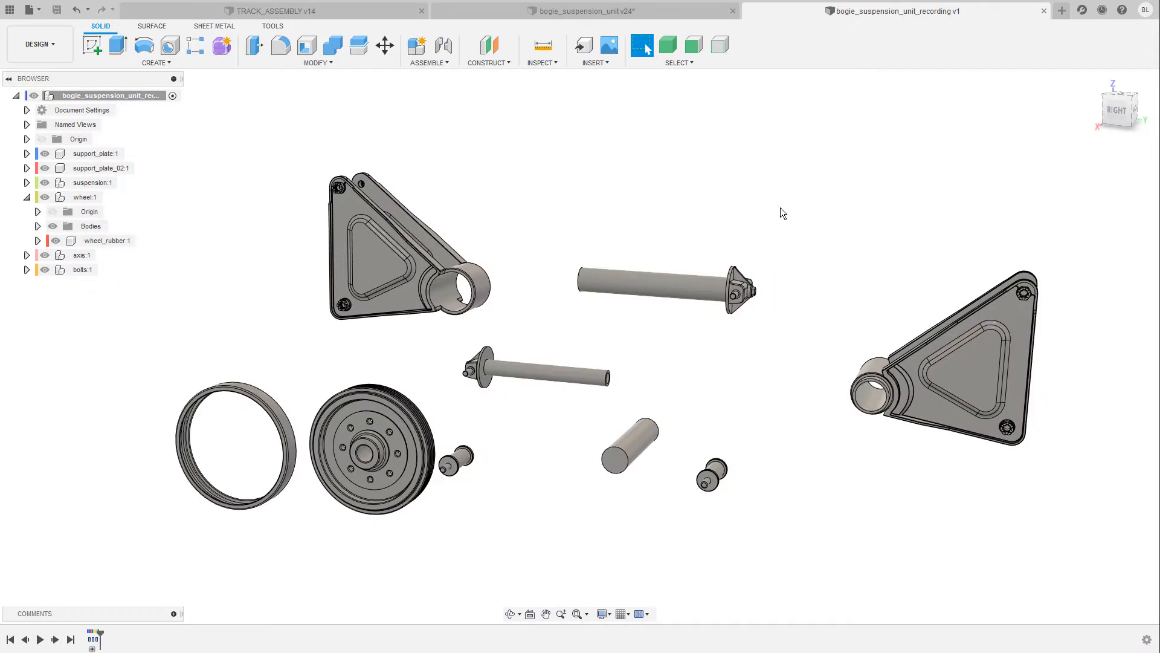
{"action": "mouse_move", "coordinate": [861, 240]}
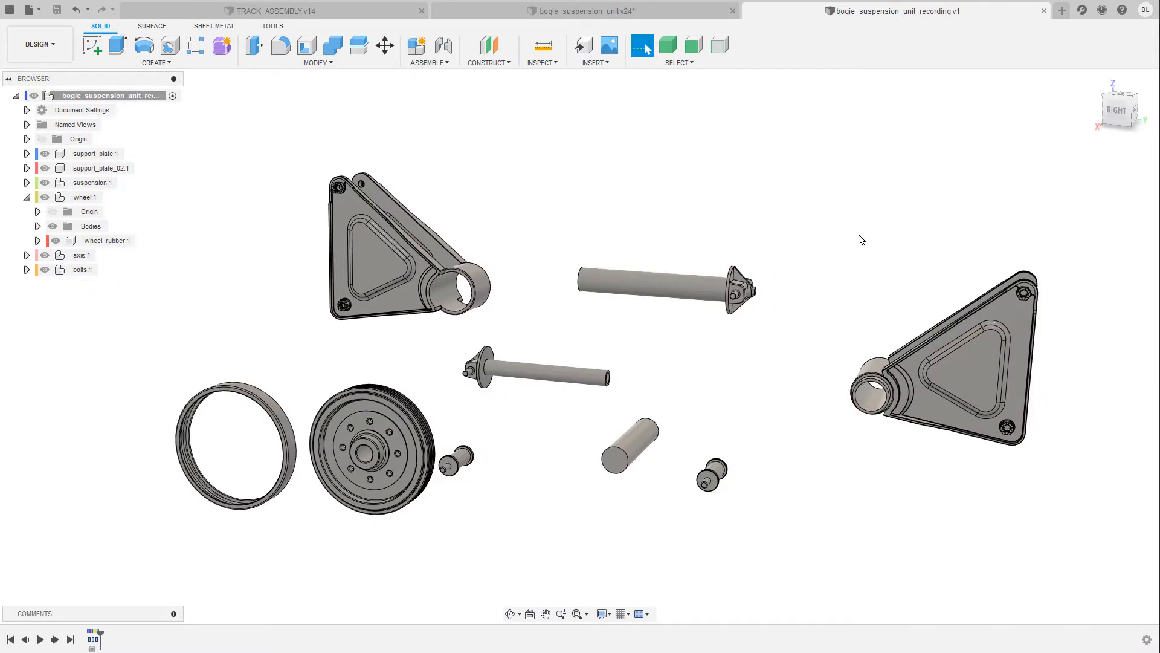
{"action": "mouse_move", "coordinate": [473, 149]}
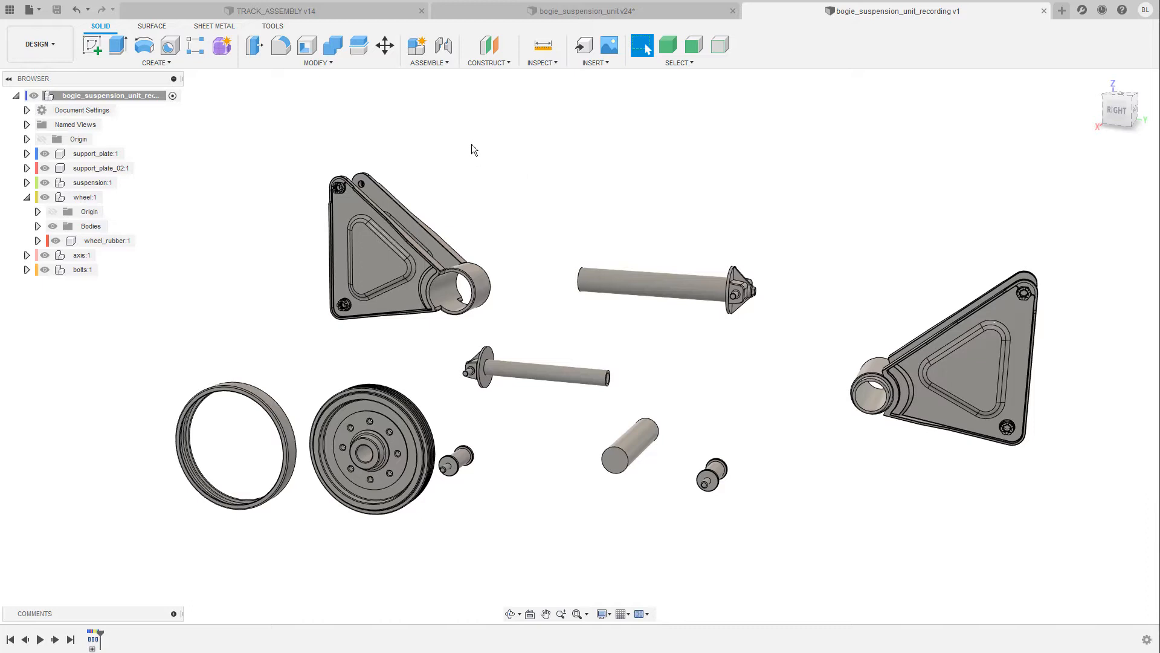
Review the ASSEMBLE menu commands in the bogie recording design
{"action": "left_click", "coordinate": [429, 62]}
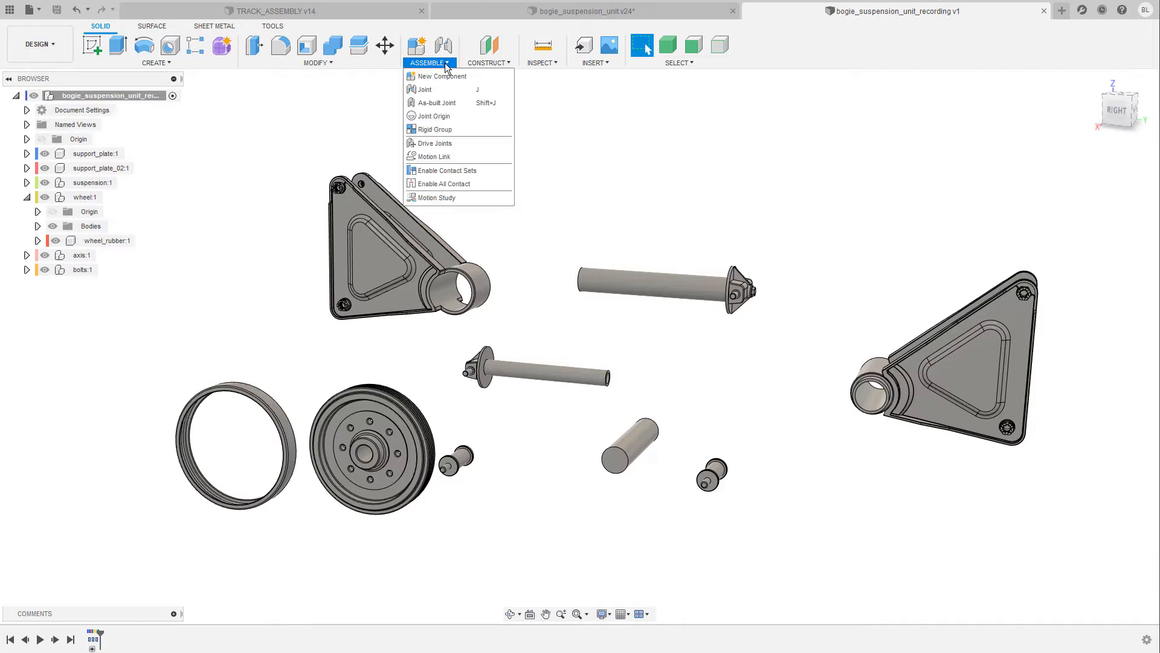
{"action": "mouse_move", "coordinate": [443, 146]}
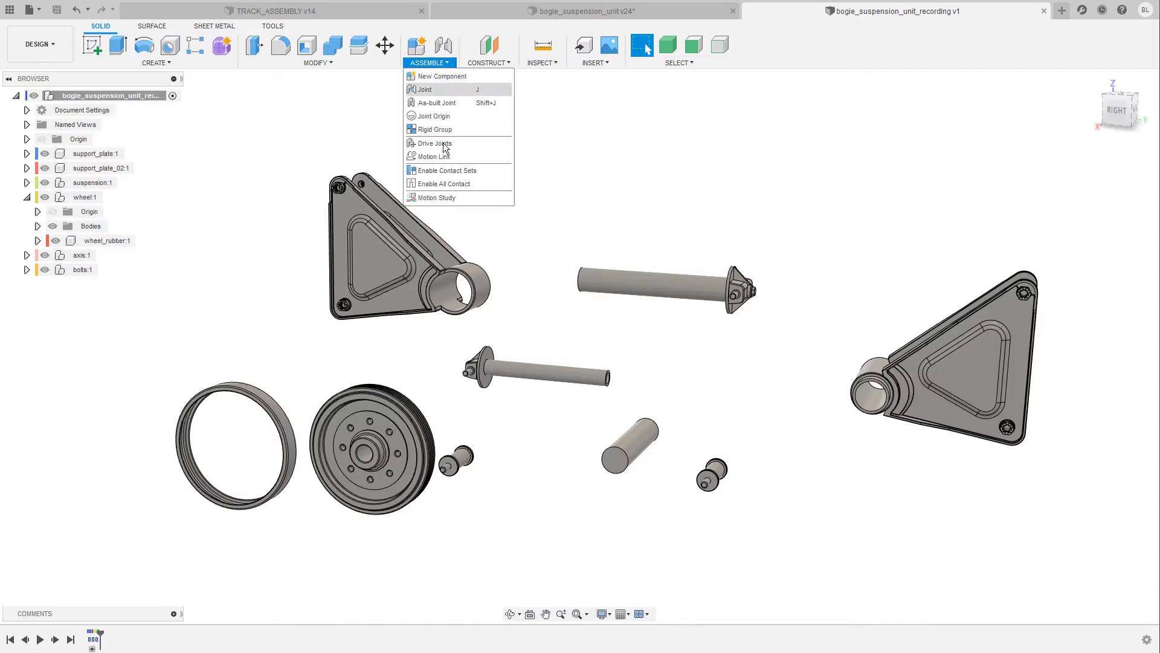
{"action": "mouse_move", "coordinate": [453, 92]}
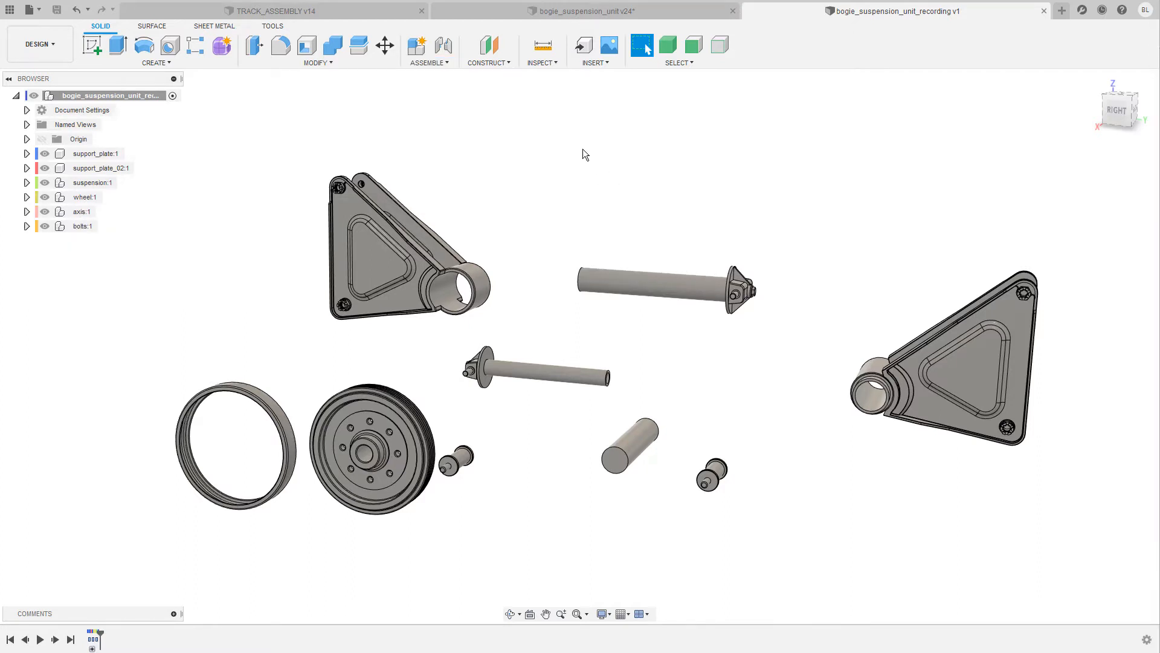
{"action": "mouse_move", "coordinate": [602, 177]}
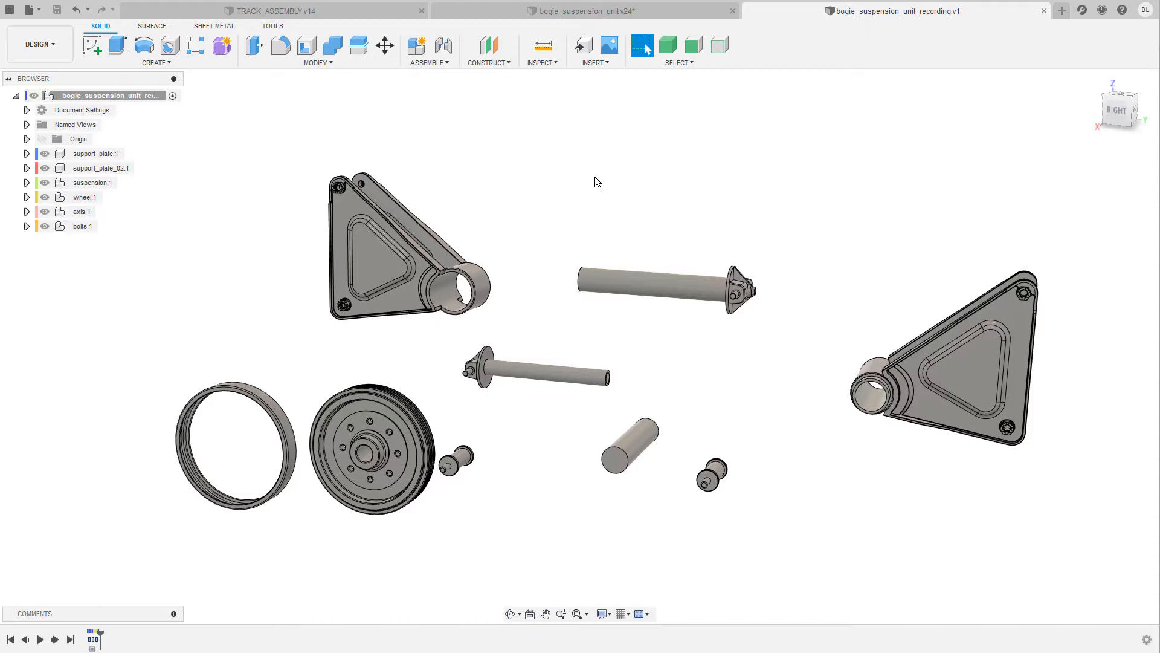
{"action": "mouse_move", "coordinate": [557, 165]}
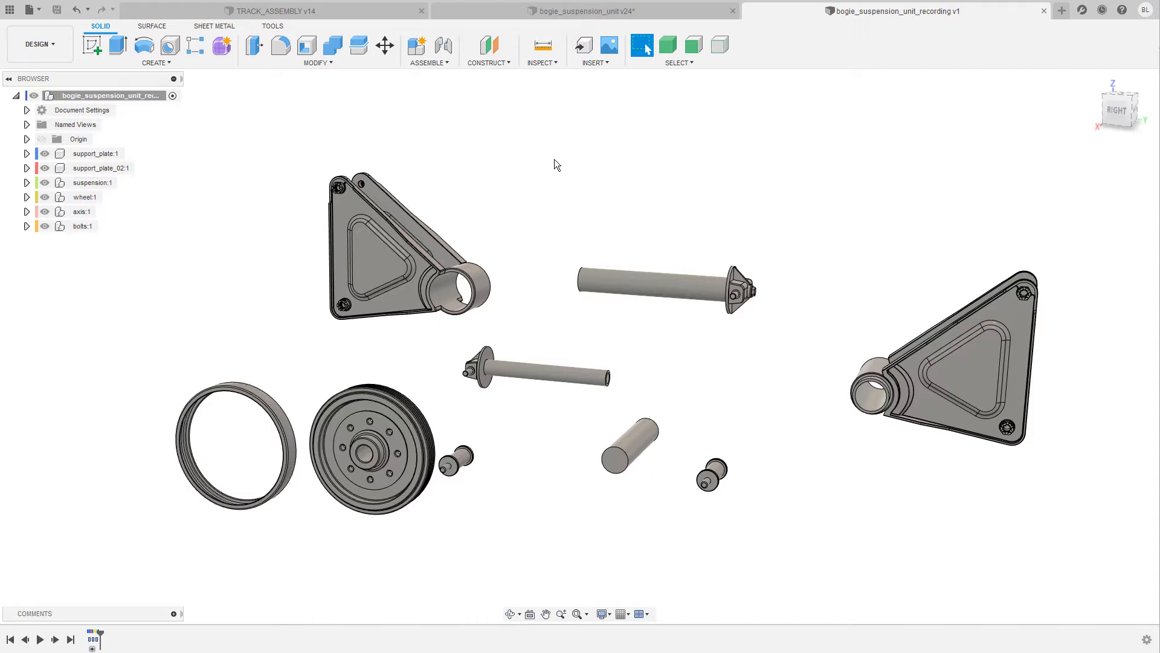
{"action": "mouse_move", "coordinate": [553, 170]}
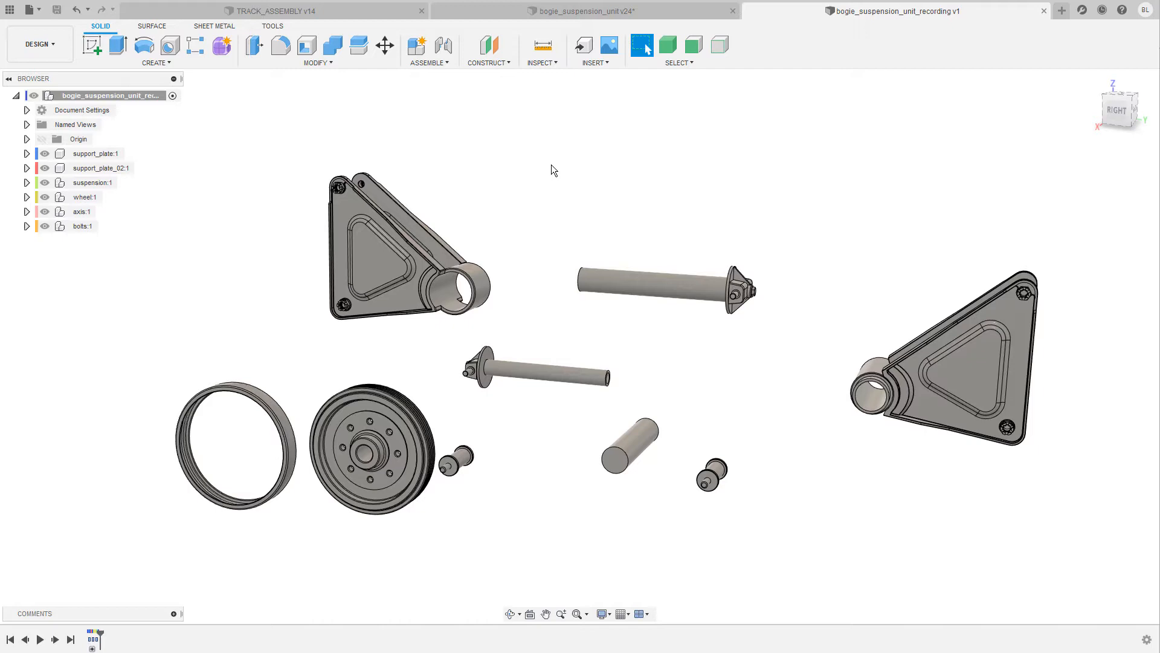
{"action": "left_click", "coordinate": [427, 63]}
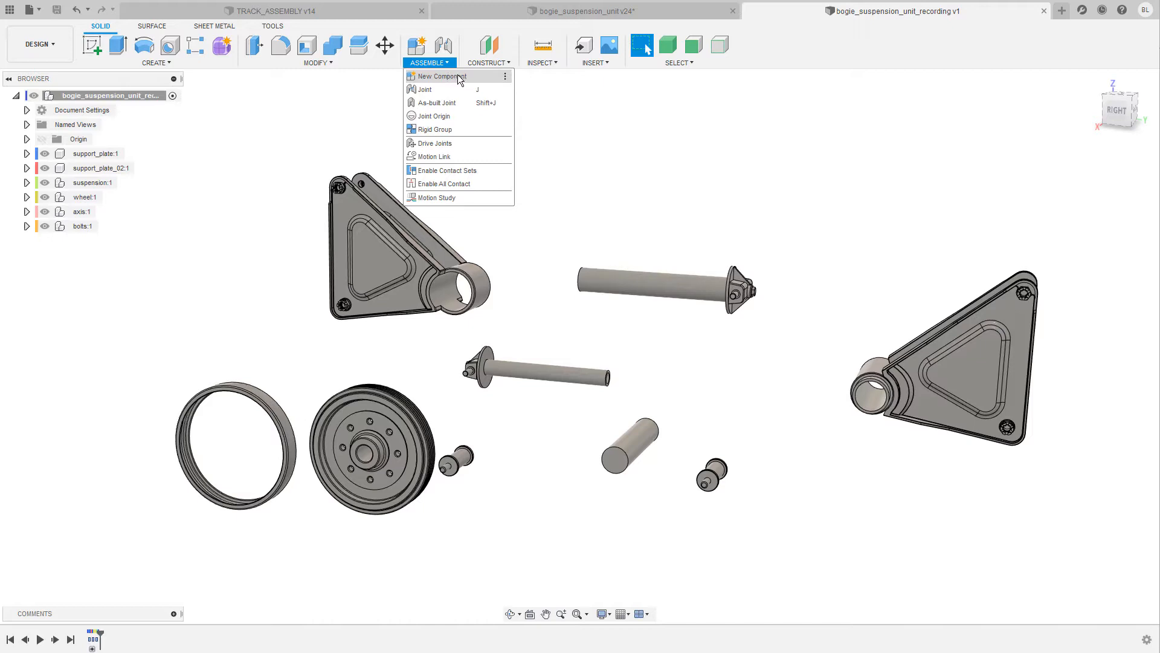
{"action": "left_click", "coordinate": [493, 159]}
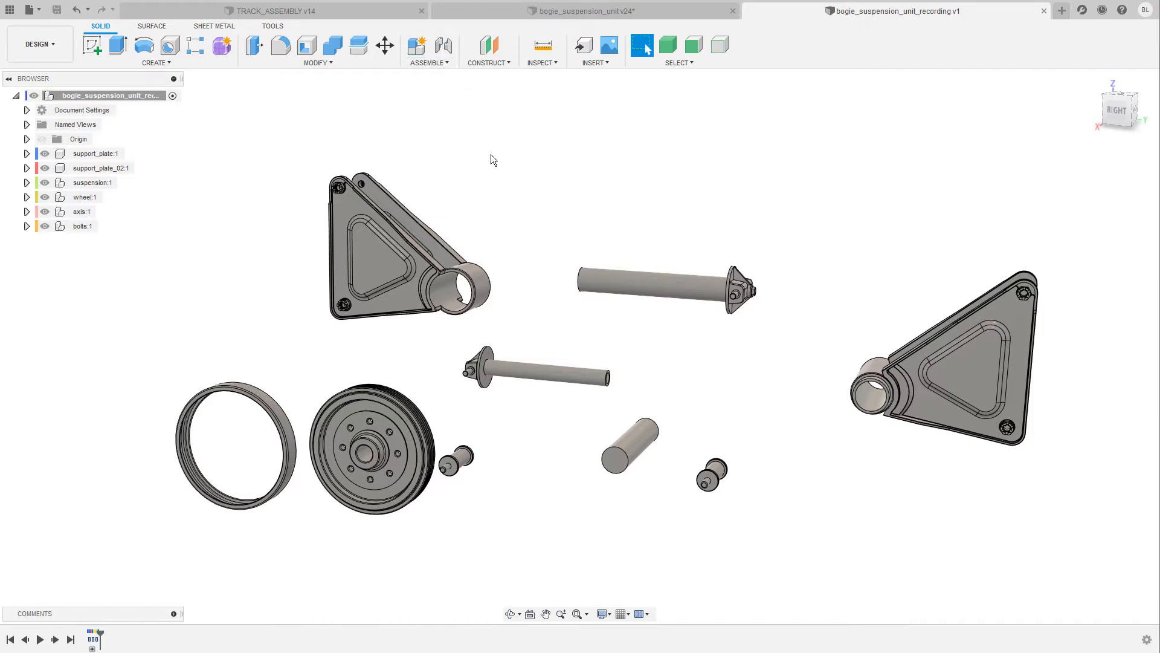
{"action": "mouse_move", "coordinate": [509, 163]}
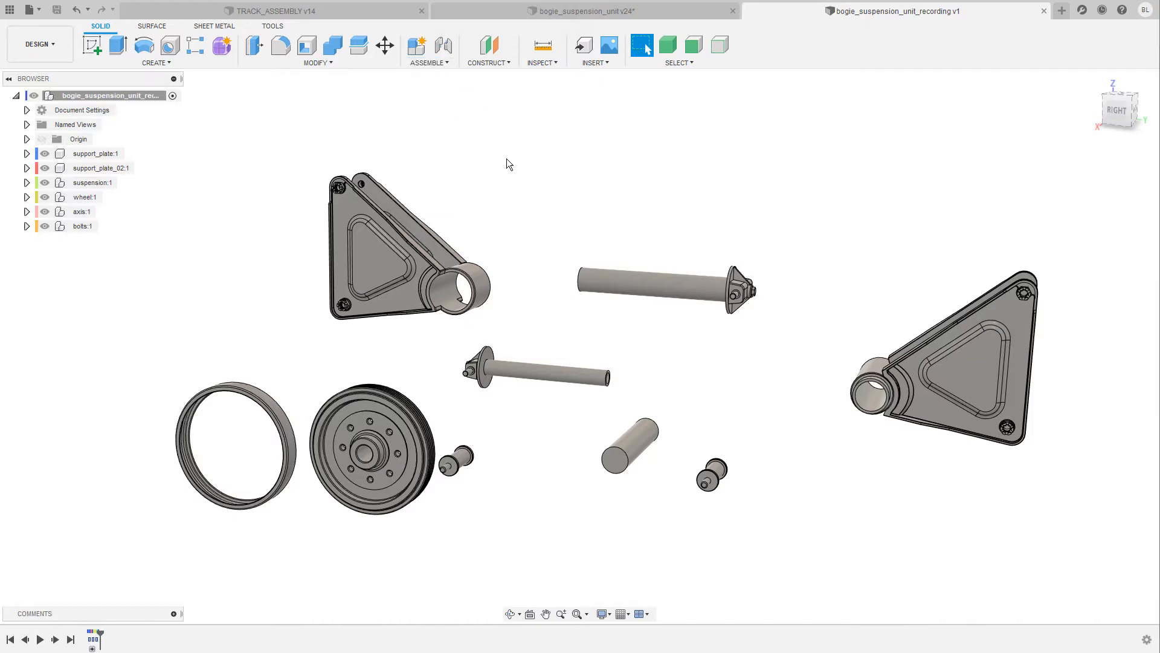
{"action": "mouse_move", "coordinate": [577, 183]}
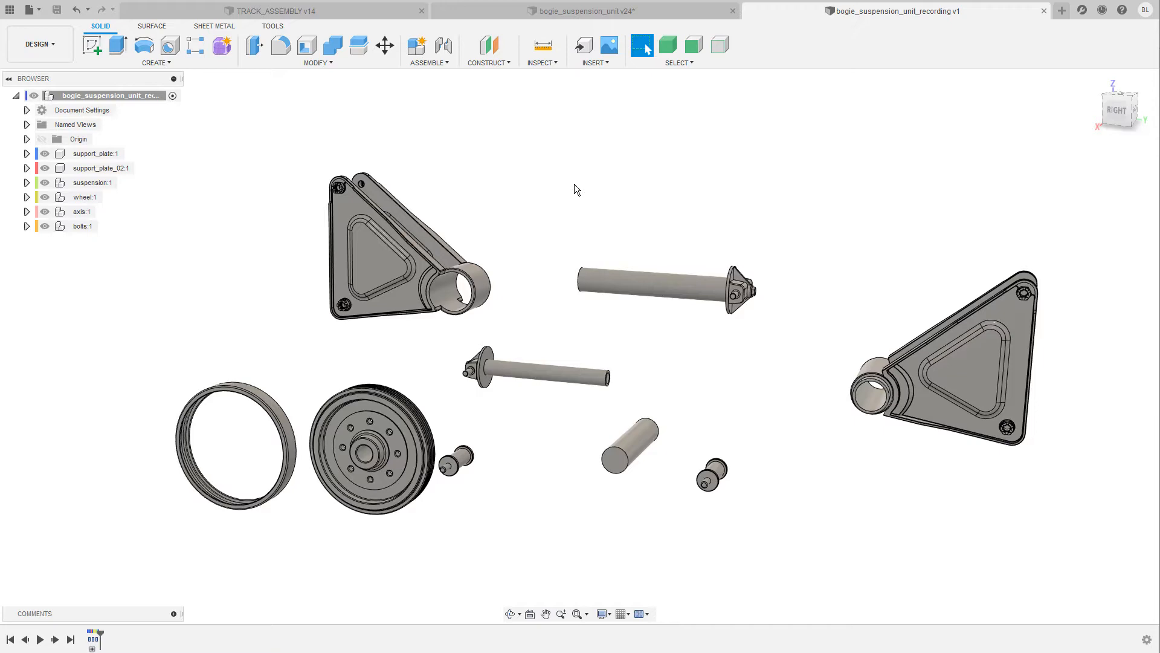
{"action": "mouse_move", "coordinate": [683, 152]}
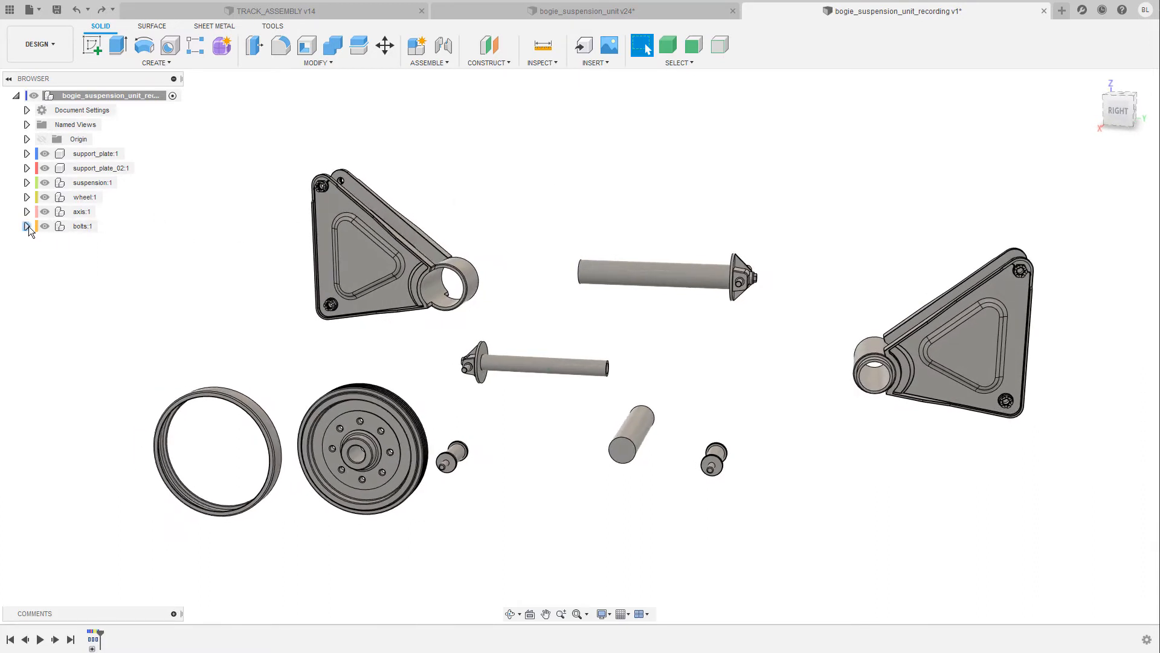
Expand axis:1 in the browser and ground main axis:1 from its right-click menu
{"action": "left_click", "coordinate": [27, 226]}
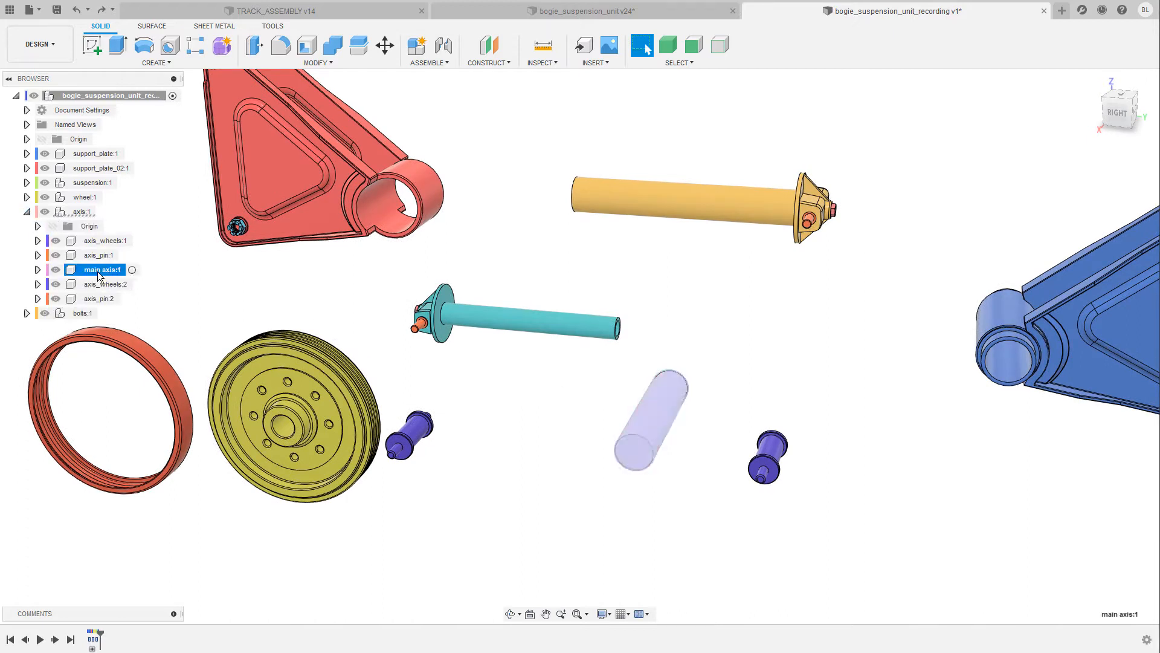
{"action": "right_click", "coordinate": [96, 269]}
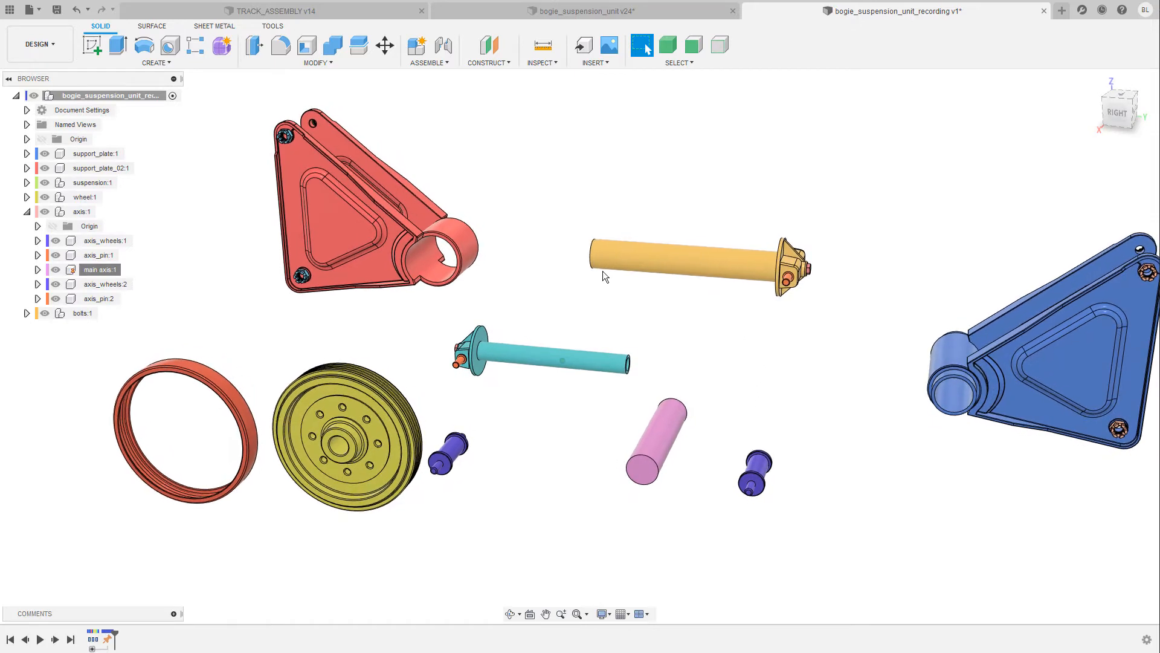
{"action": "mouse_move", "coordinate": [749, 404]}
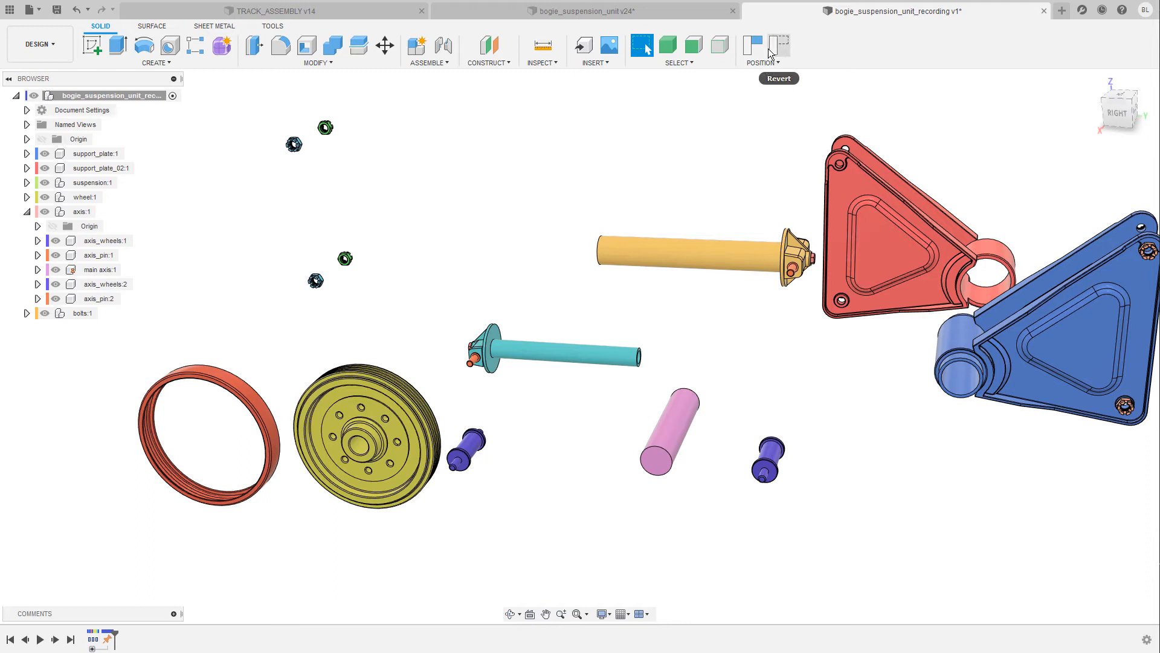
{"action": "mouse_move", "coordinate": [753, 47]}
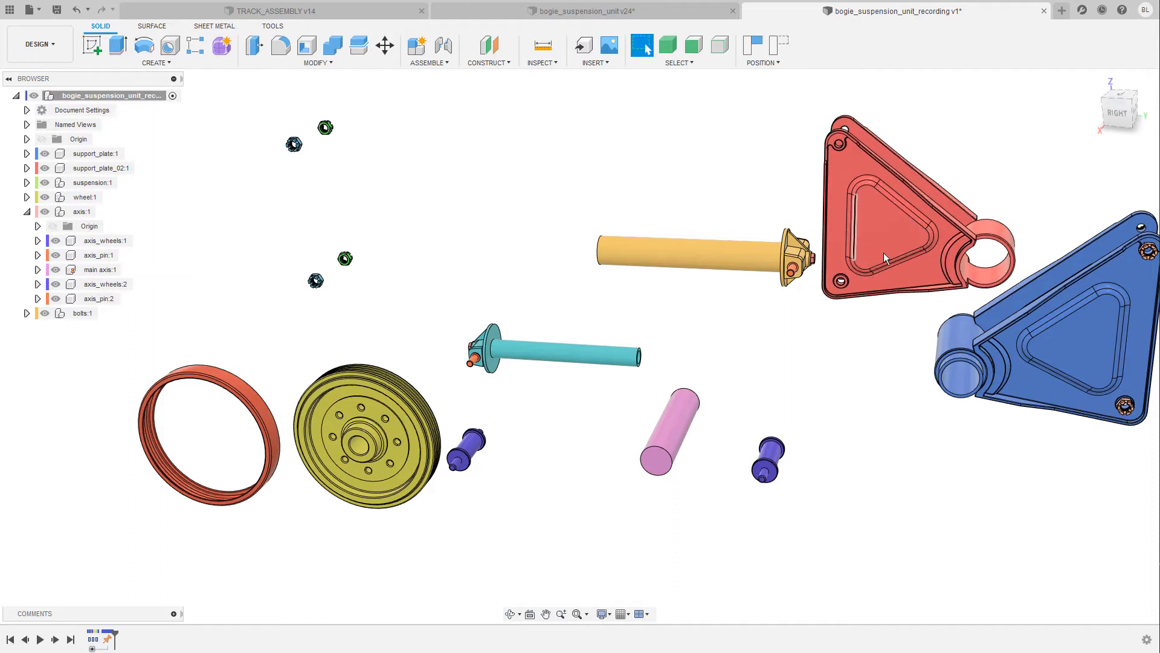
{"action": "mouse_move", "coordinate": [751, 48]}
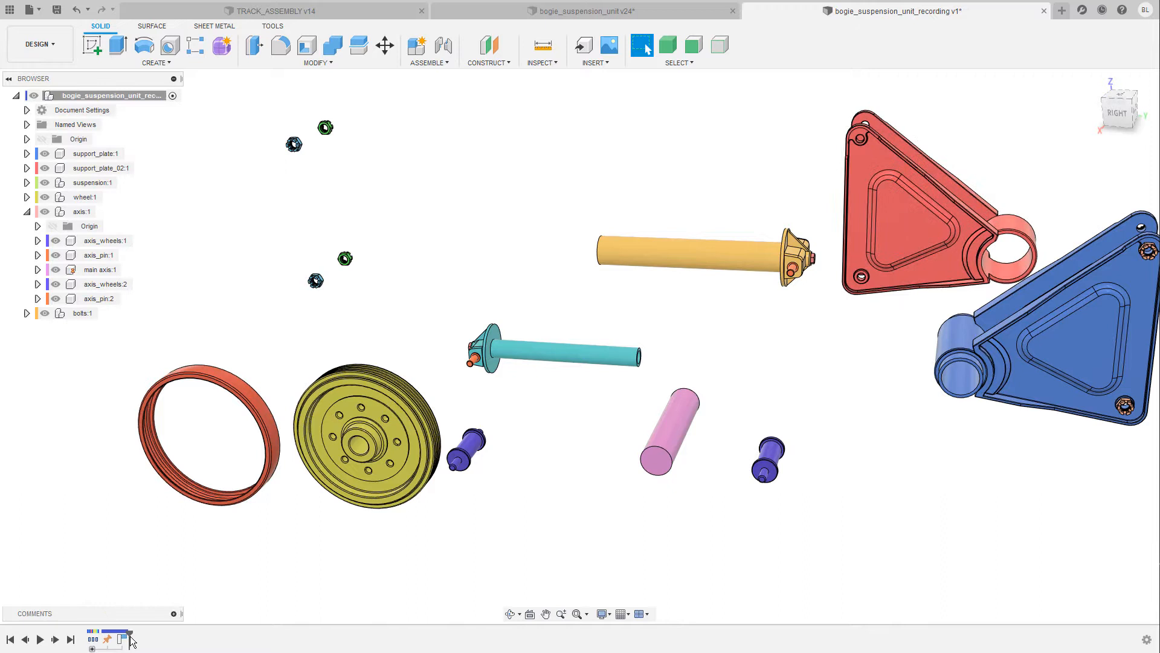
{"action": "mouse_move", "coordinate": [114, 638]}
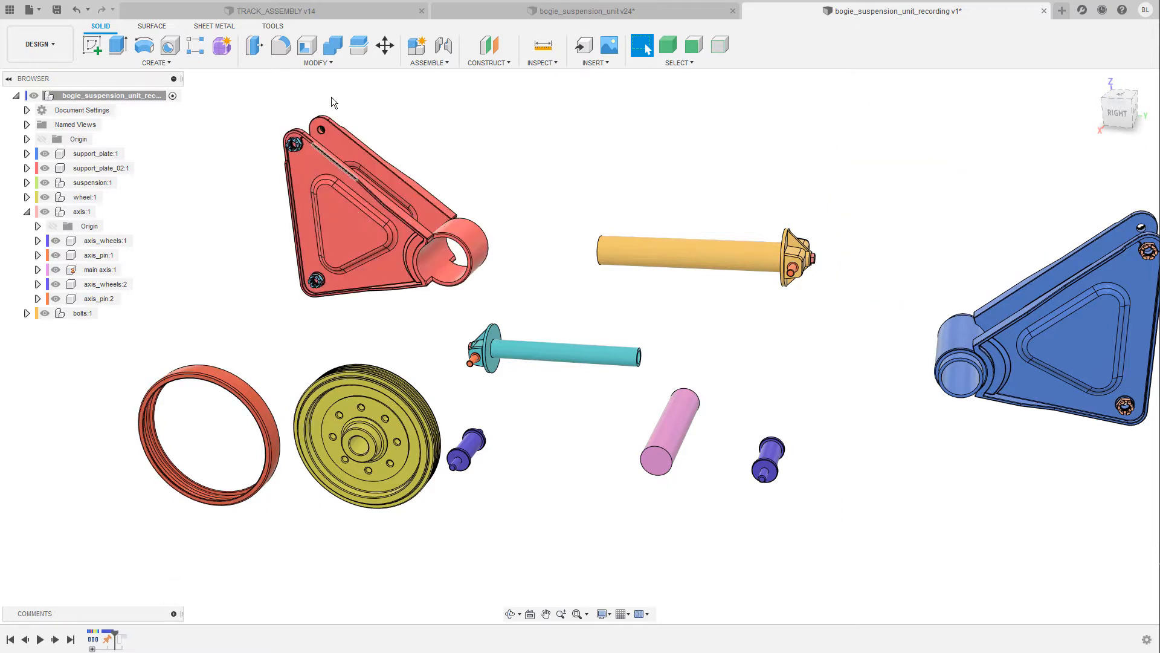
{"action": "mouse_move", "coordinate": [123, 643]}
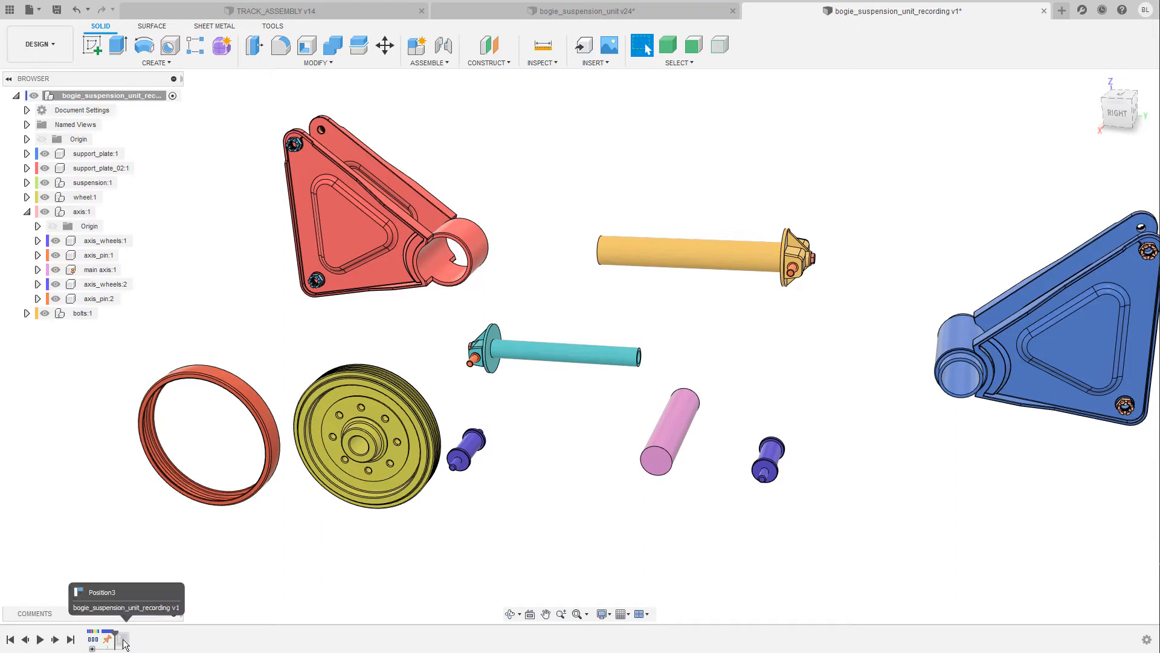
{"action": "left_click", "coordinate": [121, 638]}
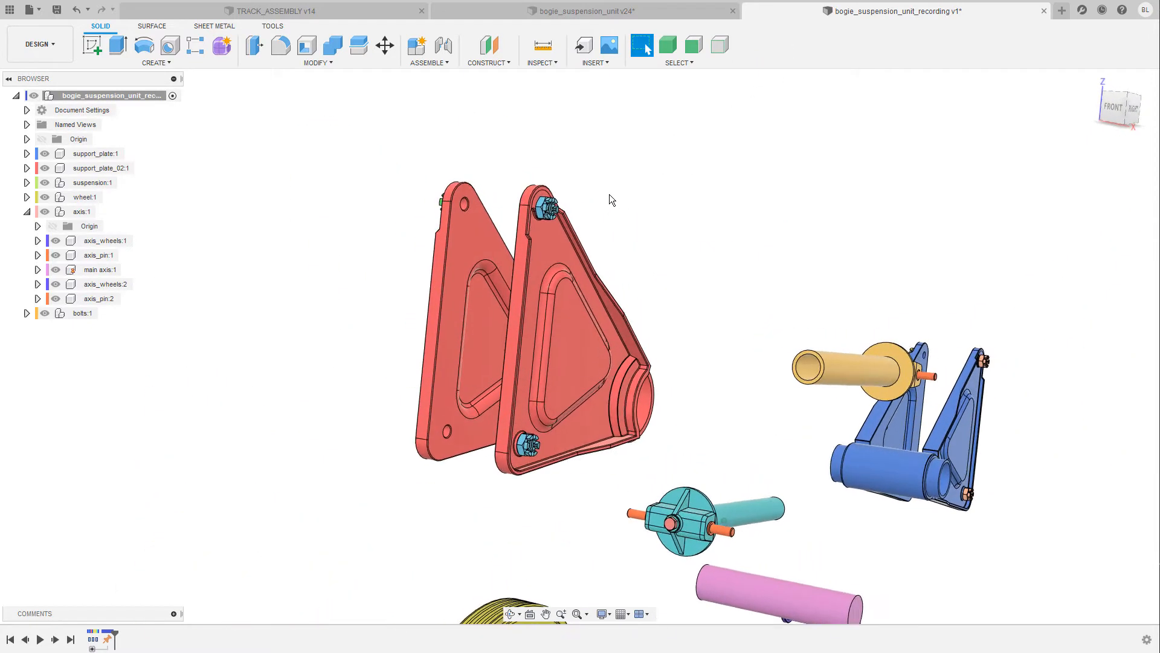
{"action": "left_click", "coordinate": [429, 63]}
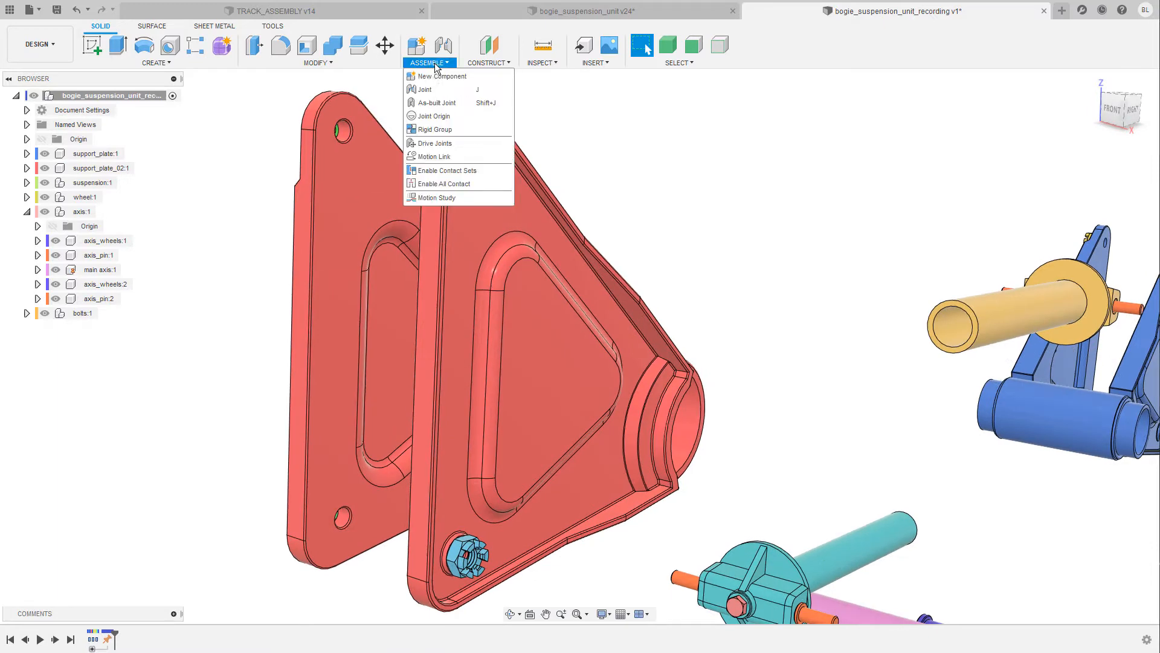
{"action": "mouse_move", "coordinate": [448, 129]}
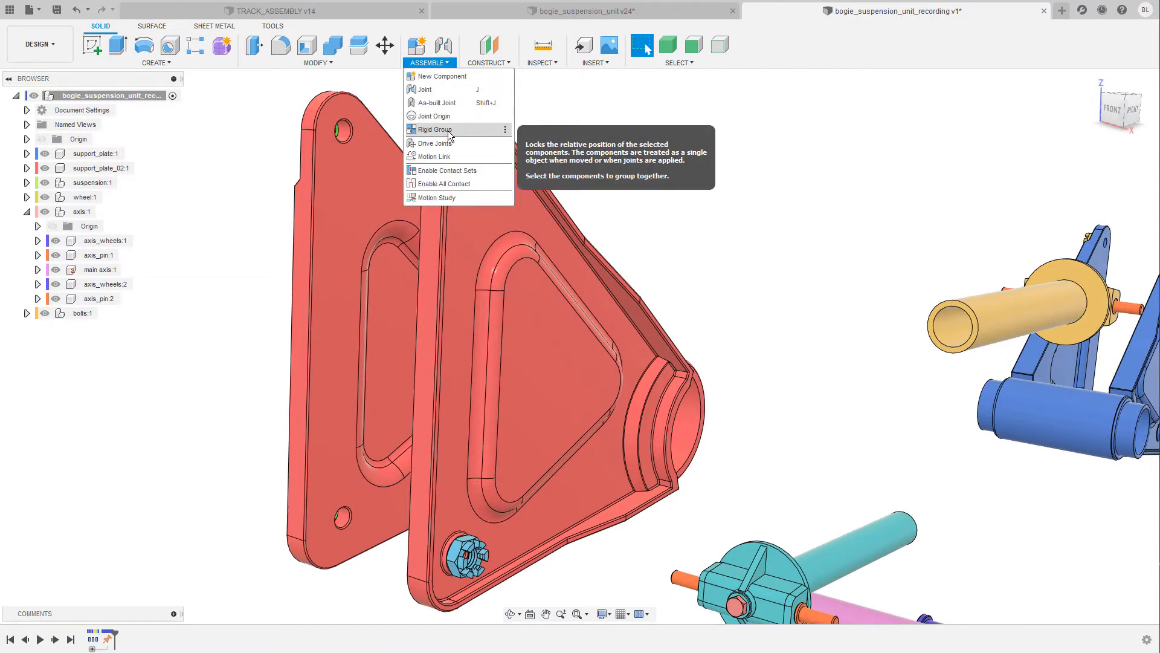
{"action": "left_click", "coordinate": [433, 130]}
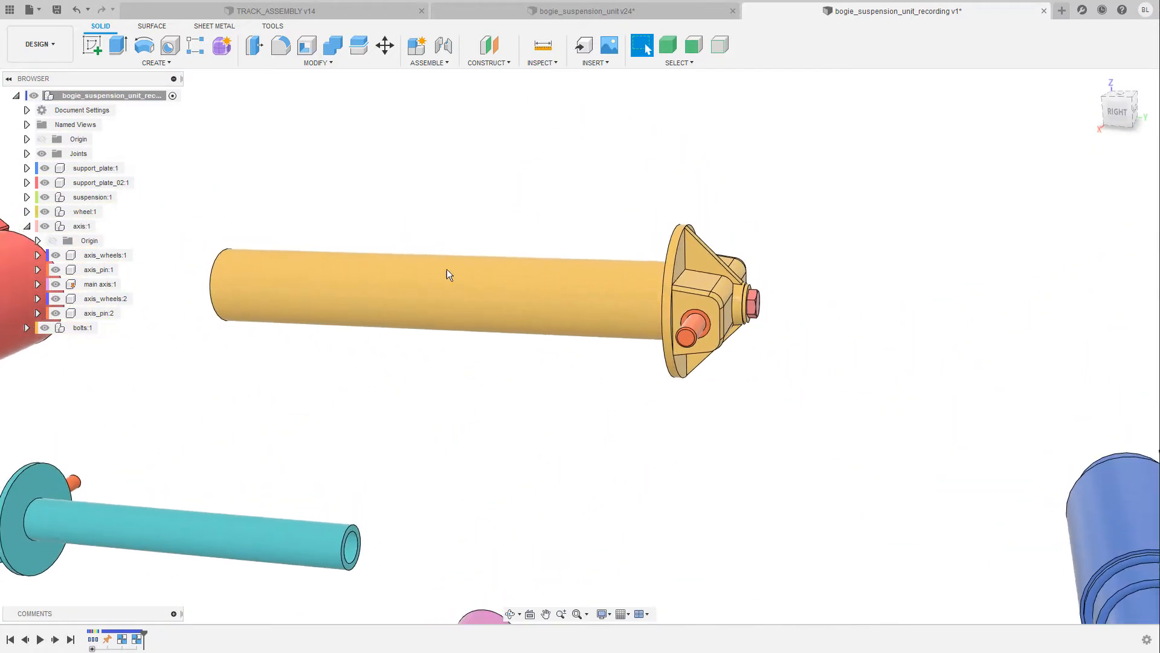
{"action": "left_click", "coordinate": [429, 62]}
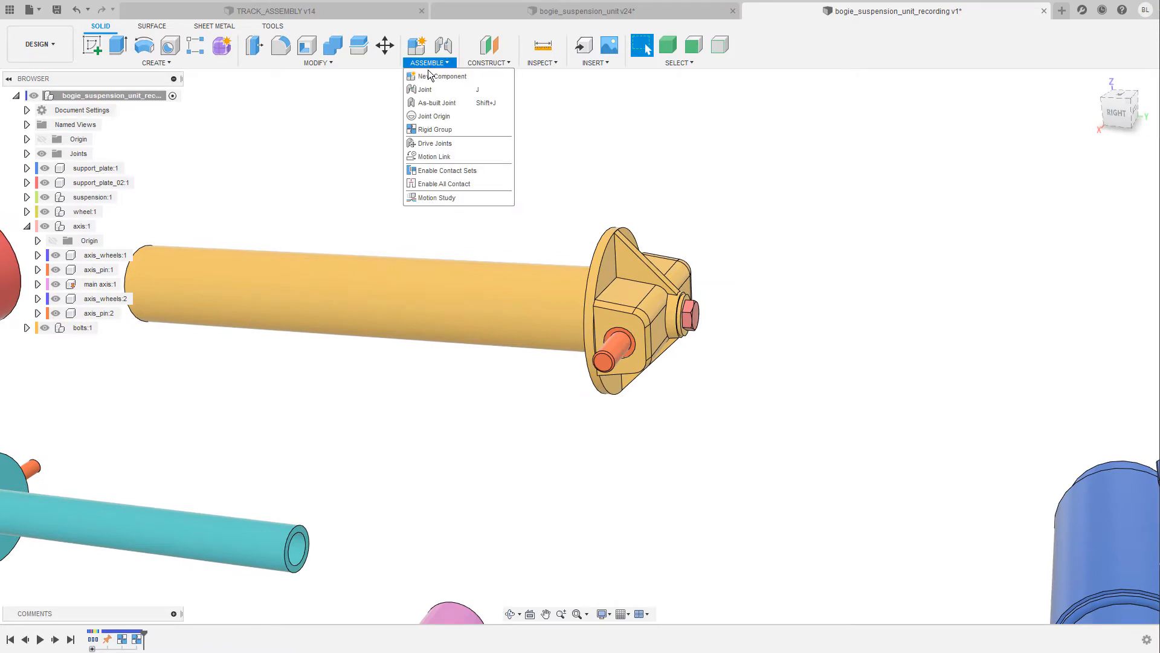
{"action": "left_click", "coordinate": [435, 129]}
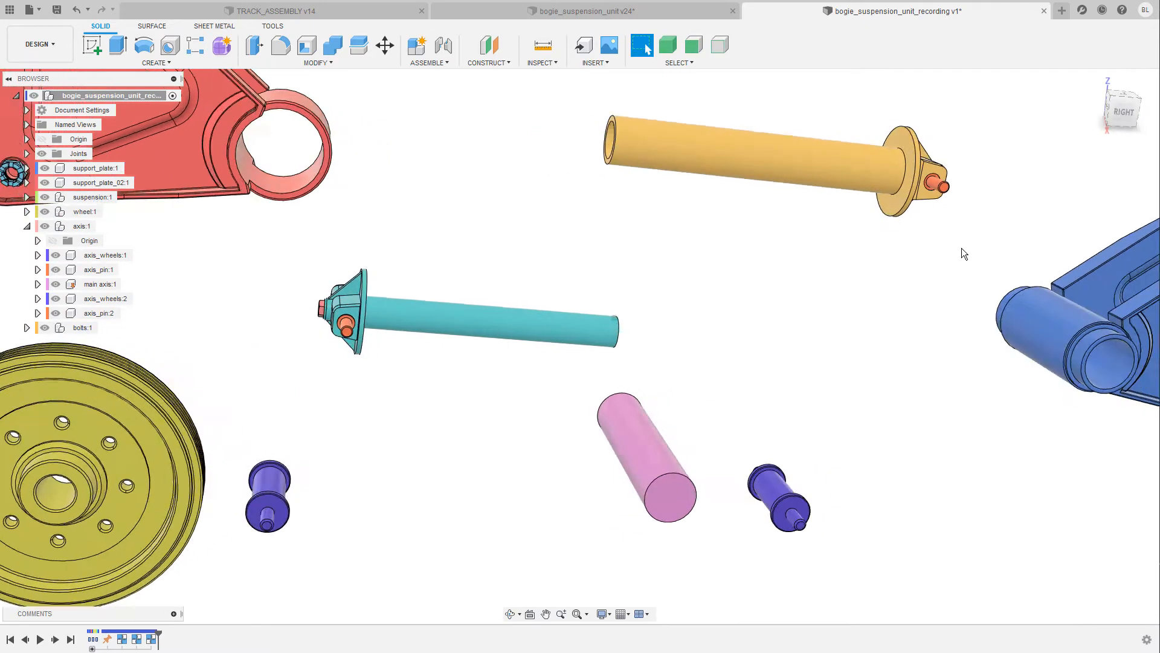
{"action": "left_click", "coordinate": [429, 63]}
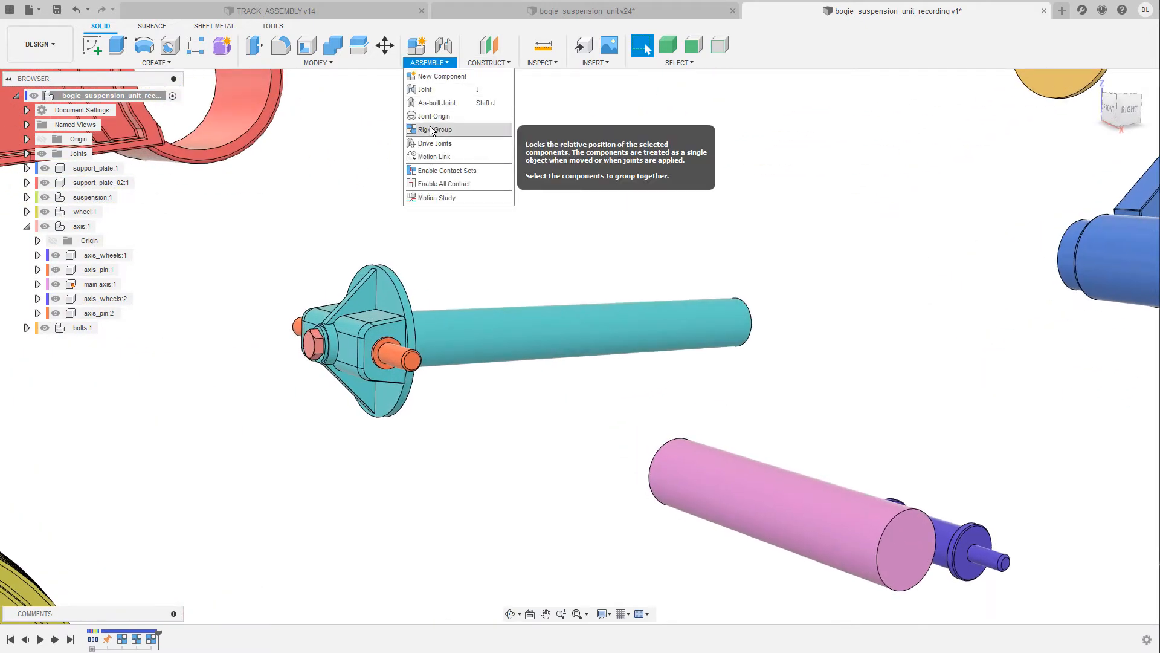
{"action": "left_click", "coordinate": [433, 129]}
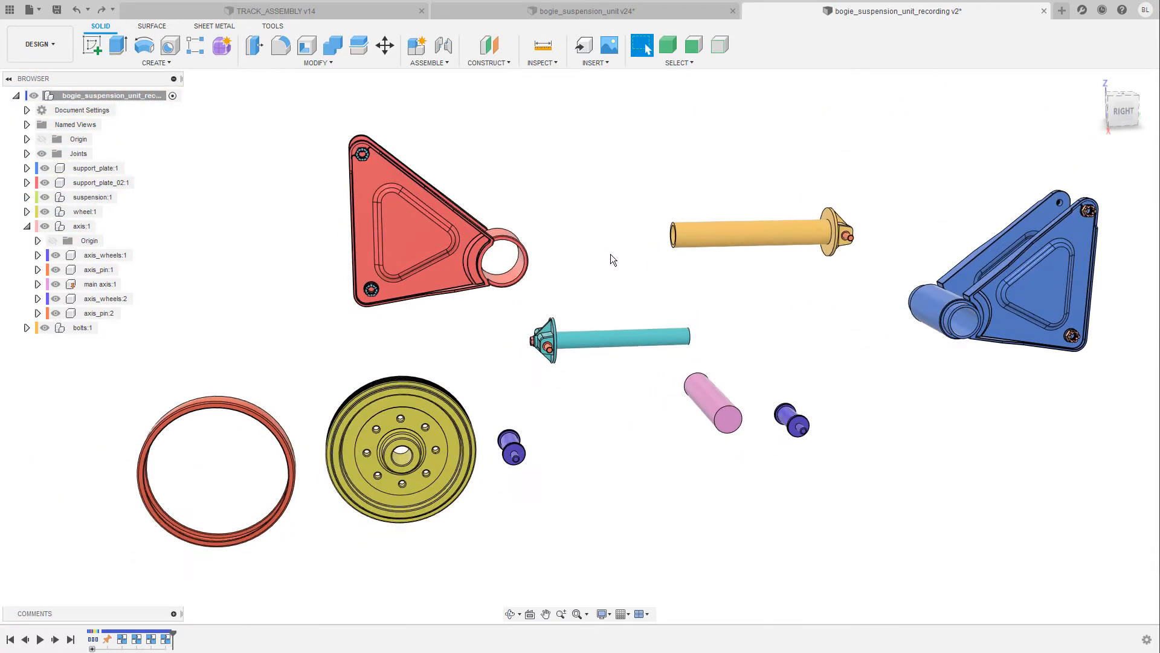
{"action": "mouse_move", "coordinate": [448, 355]}
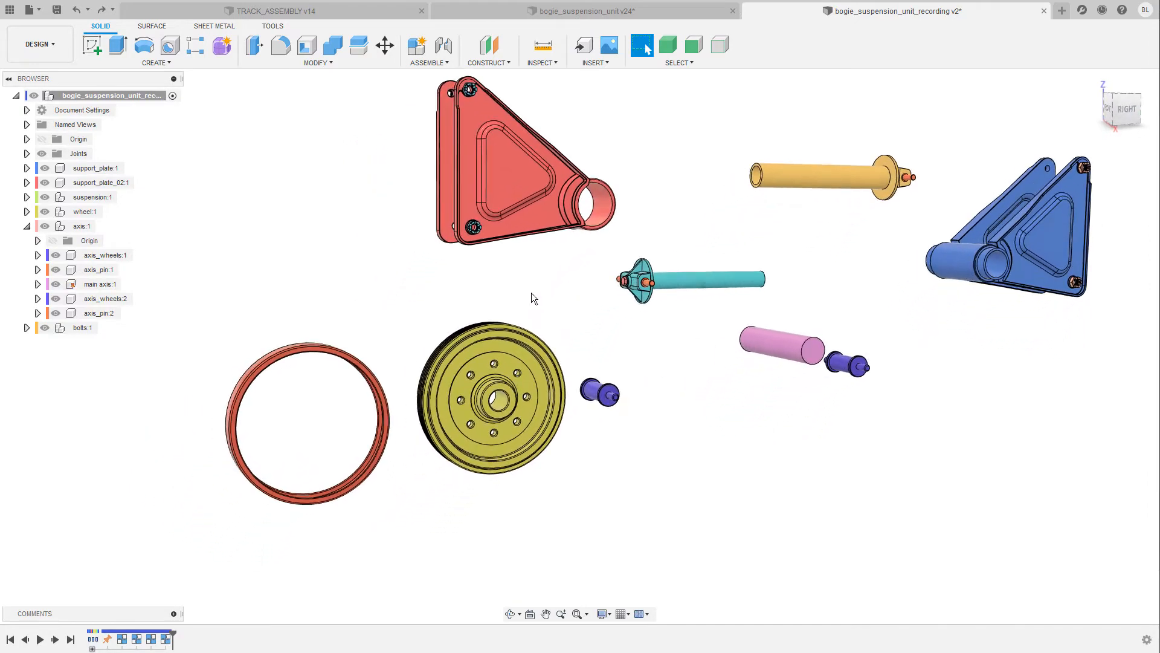
Align the orange tyre ring's edge to the yellow wheel hub's centre point
{"action": "left_click_drag", "start_coordinate": [533, 296], "coordinate": [447, 195]}
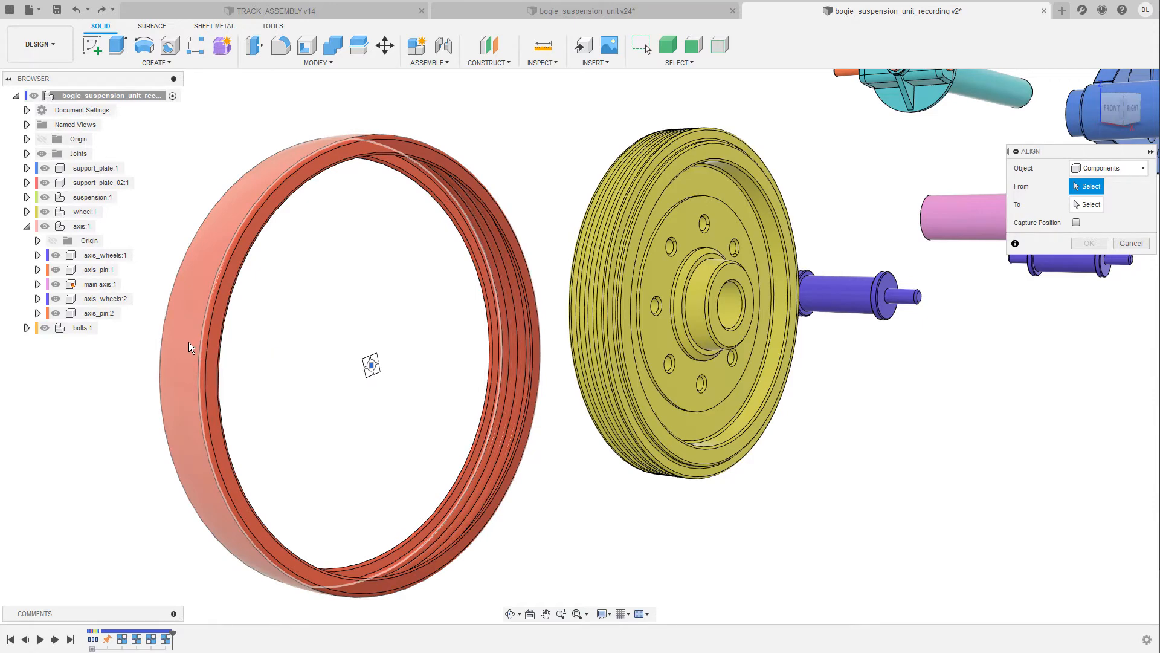
{"action": "left_click", "coordinate": [650, 304]}
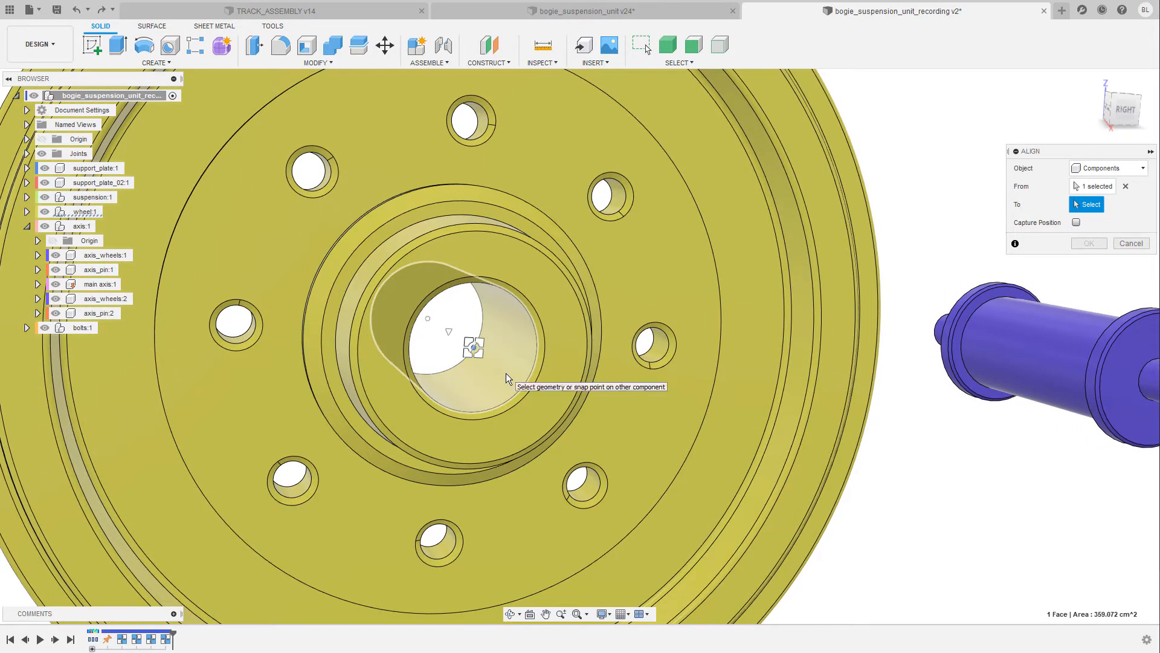
{"action": "mouse_move", "coordinate": [495, 363]}
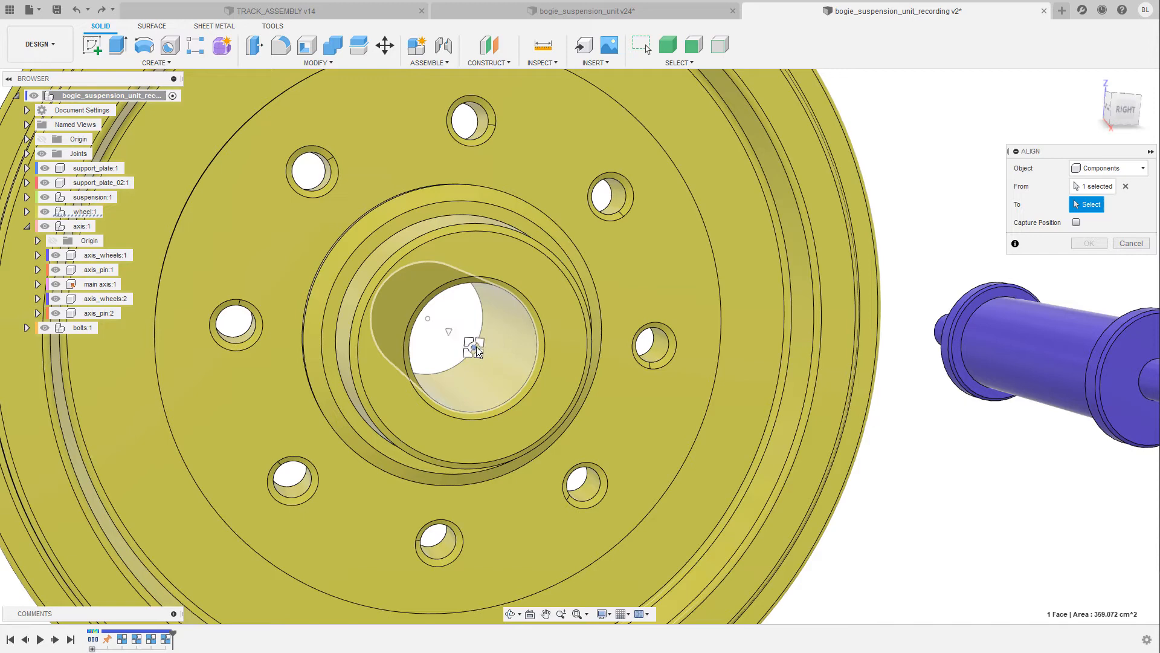
{"action": "mouse_move", "coordinate": [487, 374]}
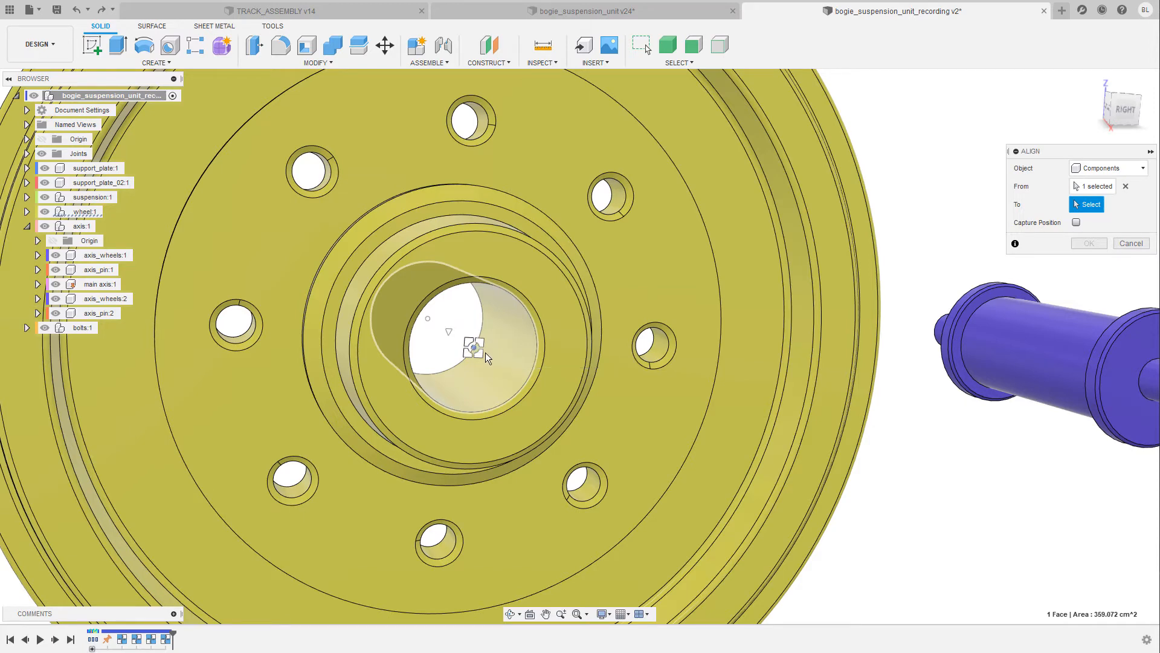
{"action": "left_click", "coordinate": [486, 351]}
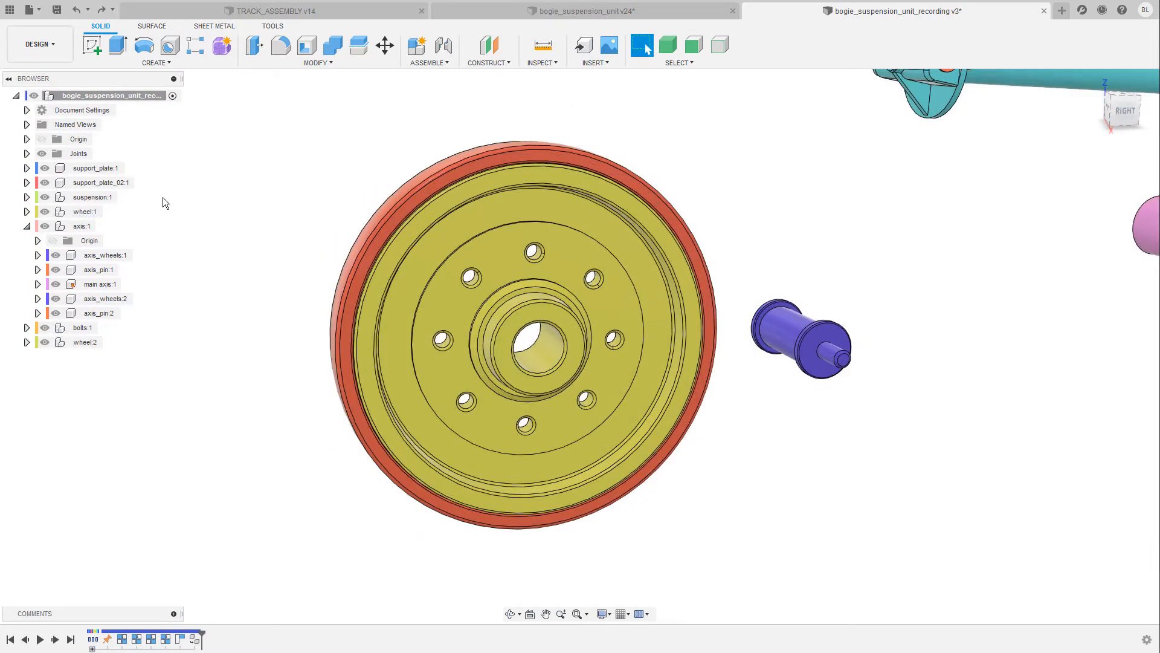
Paste a copy of wheel:1, move it 98.1 cm sideways, and rigid-group it
{"action": "left_click", "coordinate": [85, 211]}
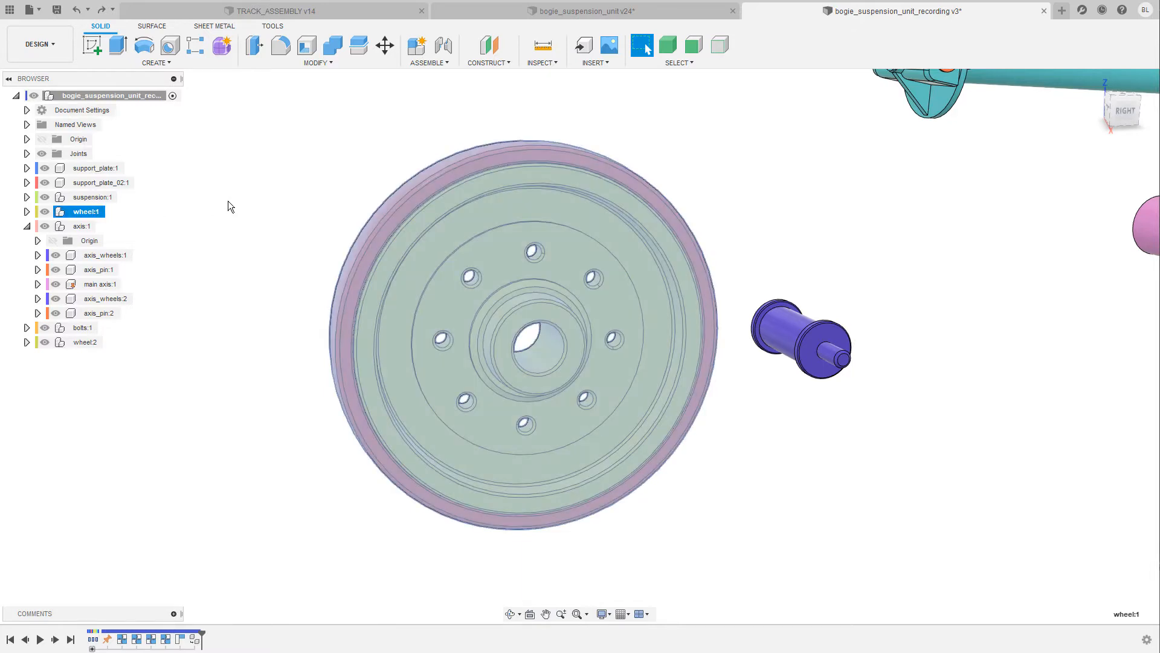
{"action": "left_click", "coordinate": [385, 46]}
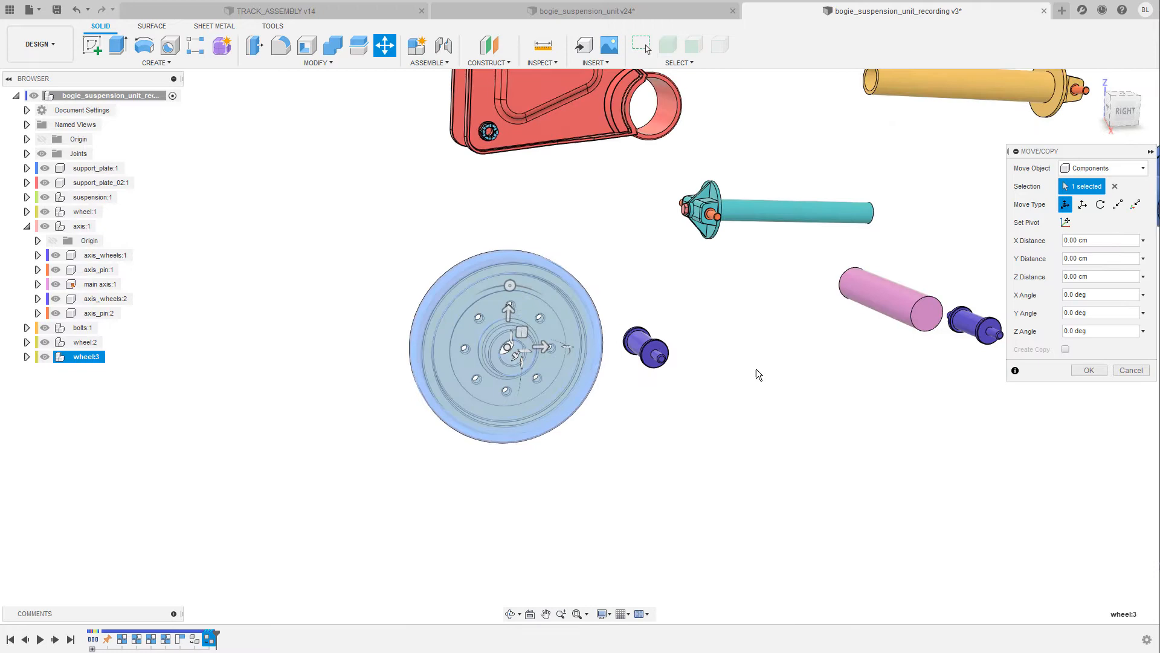
{"action": "left_click_drag", "start_coordinate": [537, 344], "coordinate": [929, 402]}
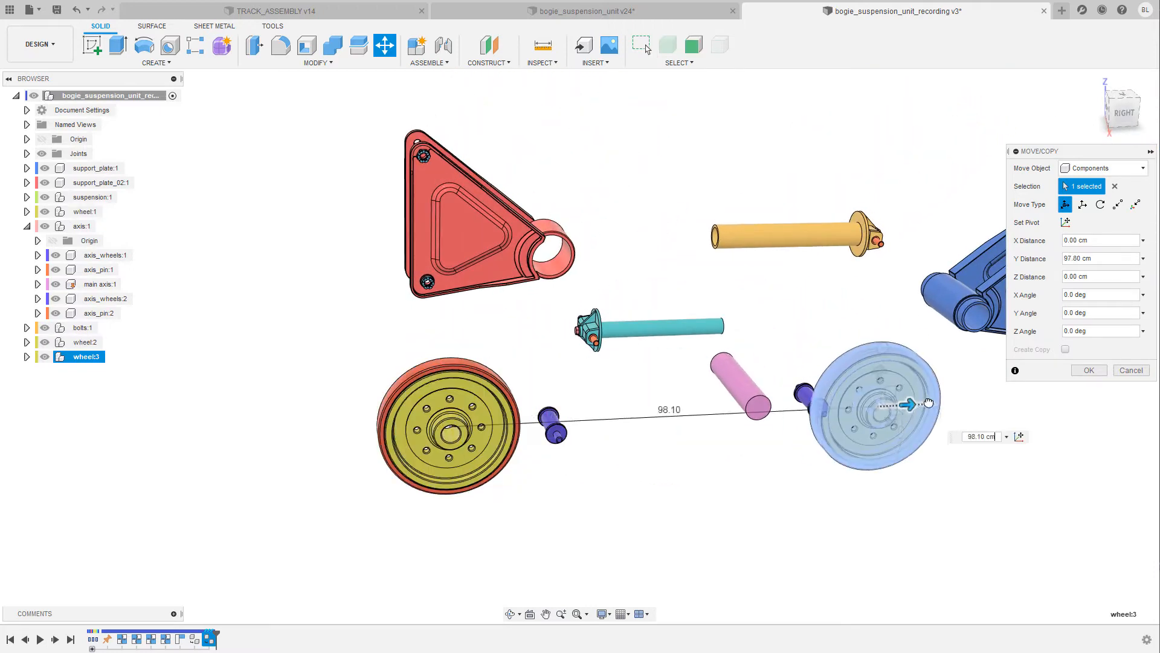
{"action": "left_click", "coordinate": [1089, 370]}
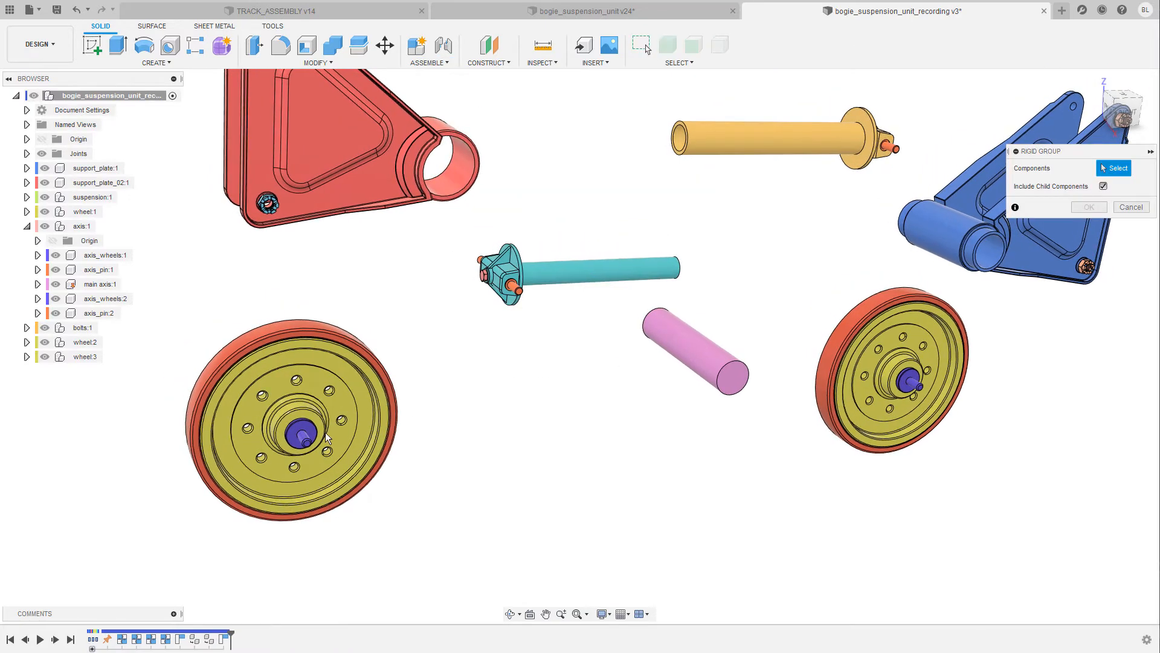
{"action": "left_click", "coordinate": [427, 51]}
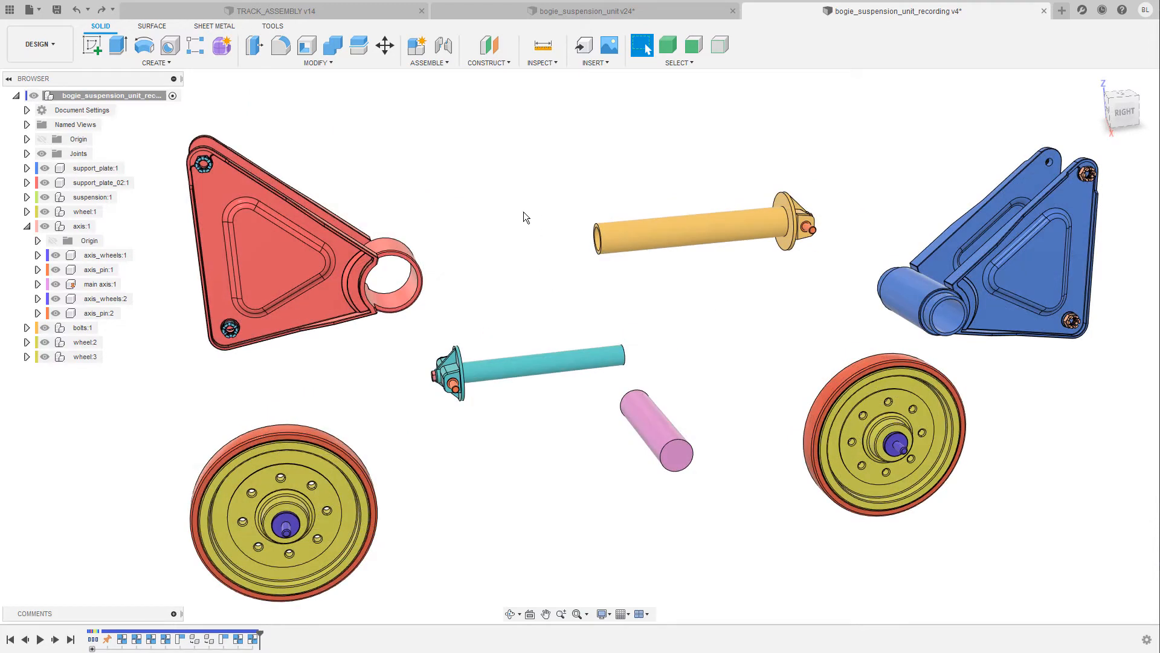
Joint the blue support plate's sleeve end to the pink main axis with Revolute motion
{"action": "left_click", "coordinate": [429, 62]}
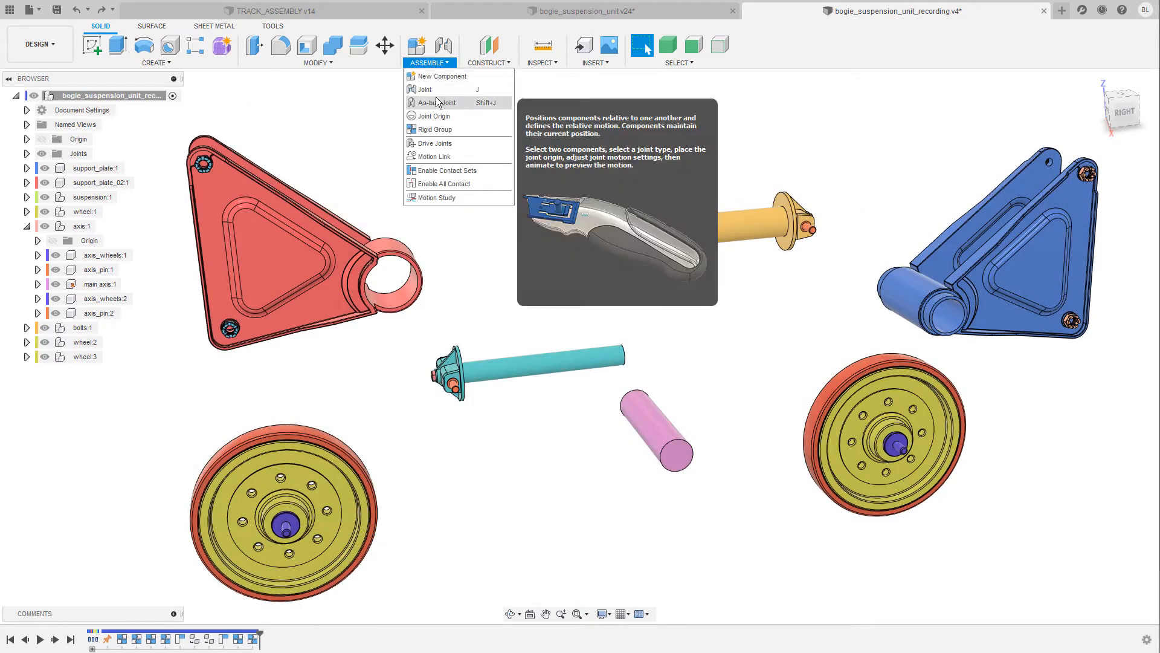
{"action": "mouse_move", "coordinate": [440, 96]}
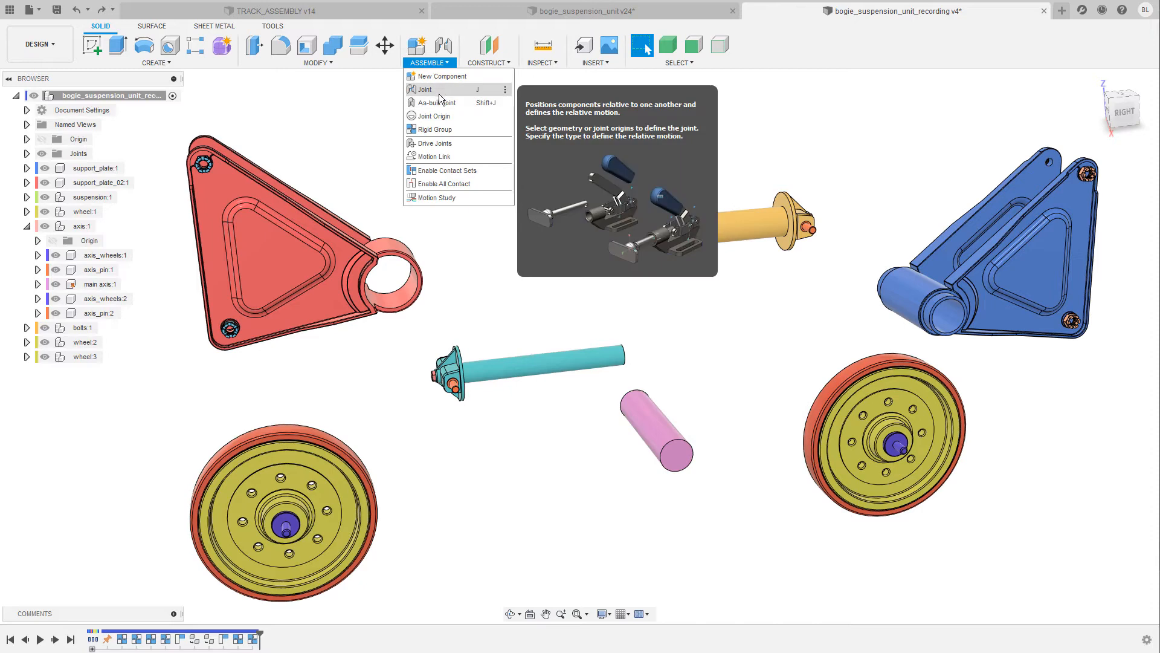
{"action": "mouse_move", "coordinate": [450, 108]}
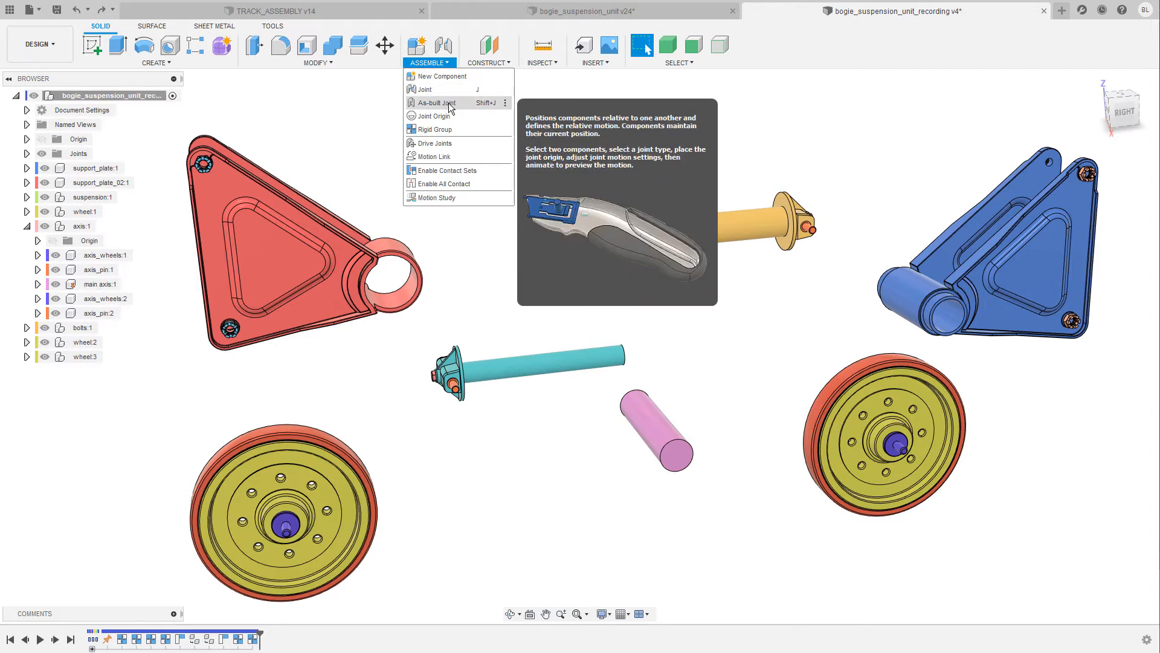
{"action": "mouse_move", "coordinate": [453, 90]}
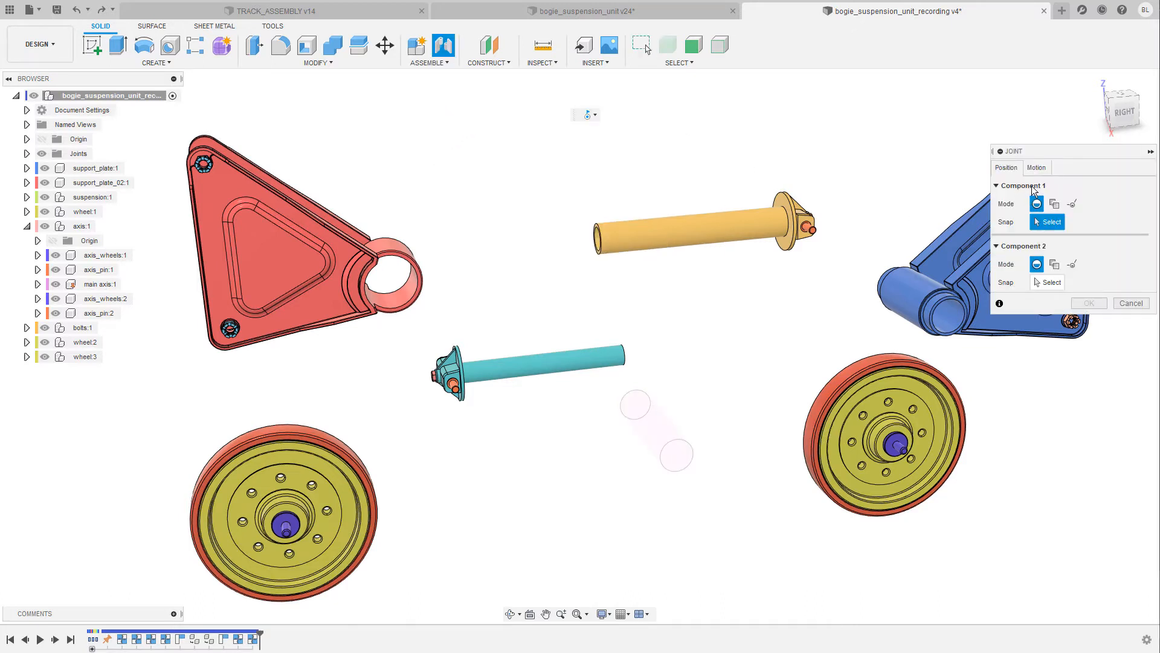
{"action": "mouse_move", "coordinate": [791, 293]}
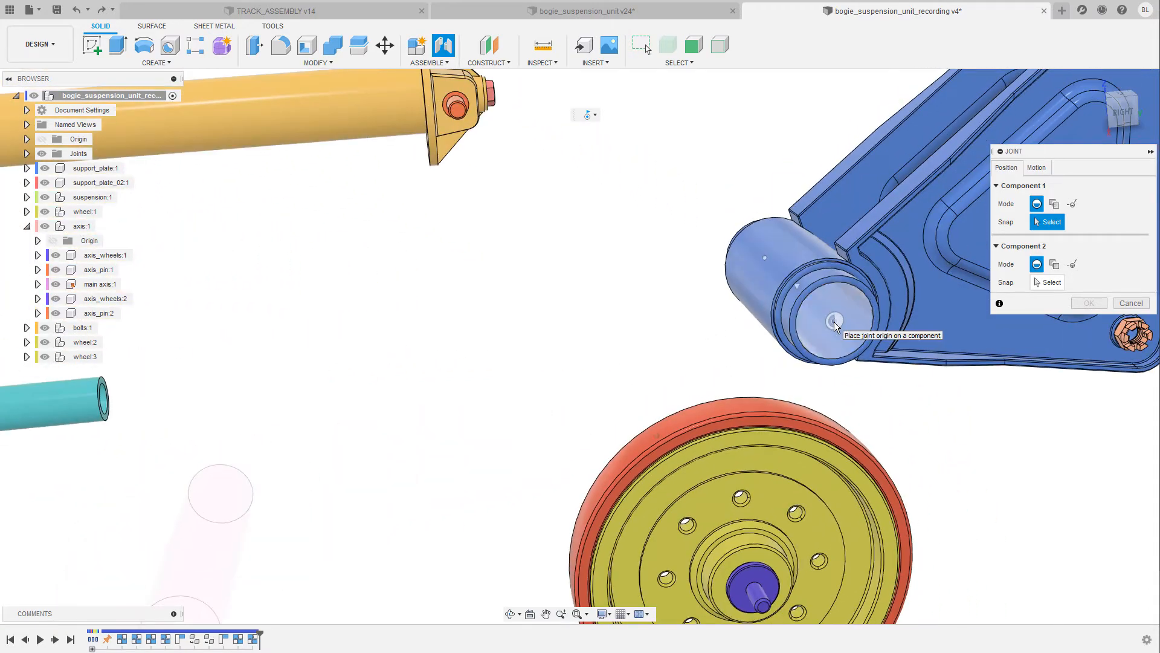
{"action": "left_click", "coordinate": [835, 322]}
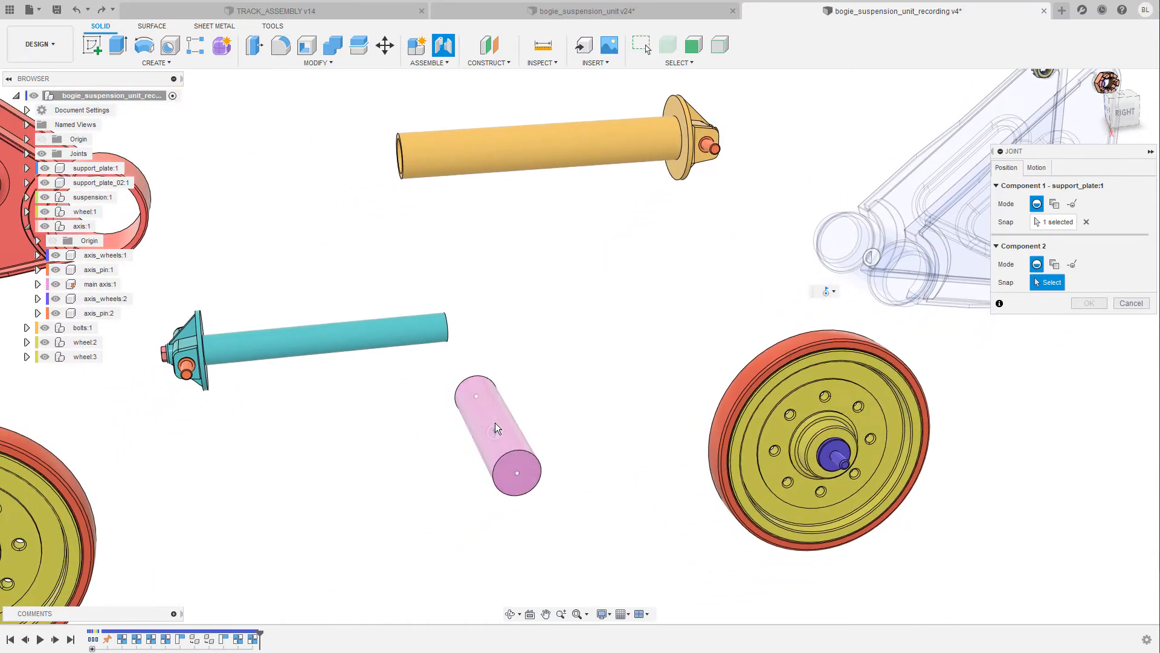
{"action": "left_click", "coordinate": [495, 429]}
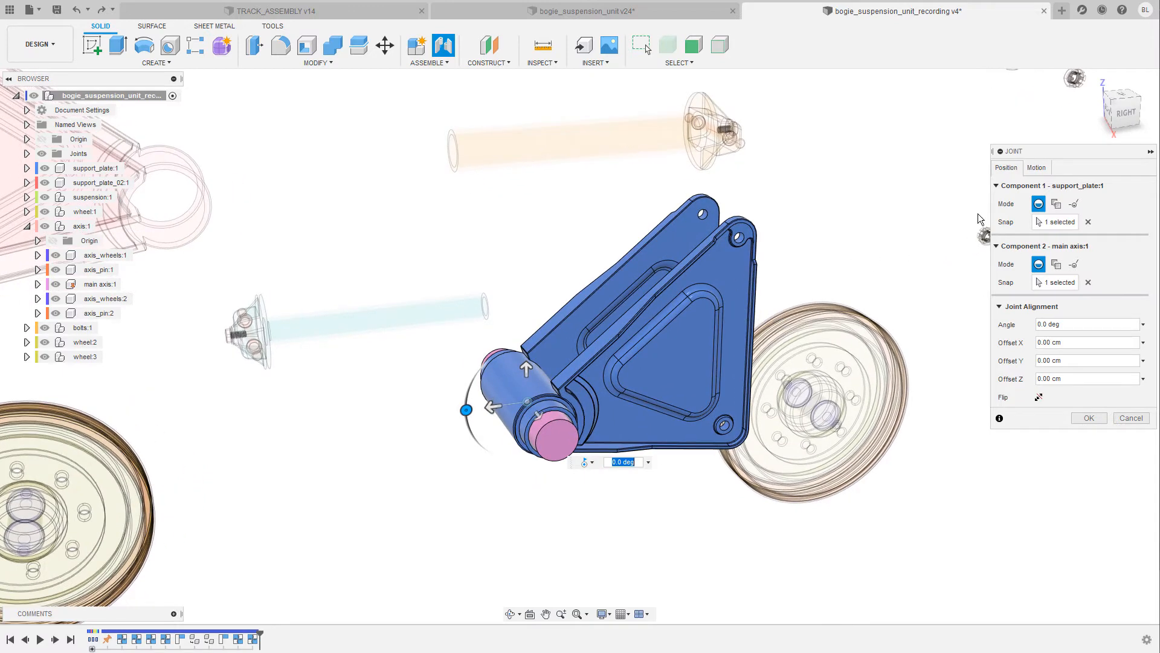
{"action": "left_click", "coordinate": [1036, 167]}
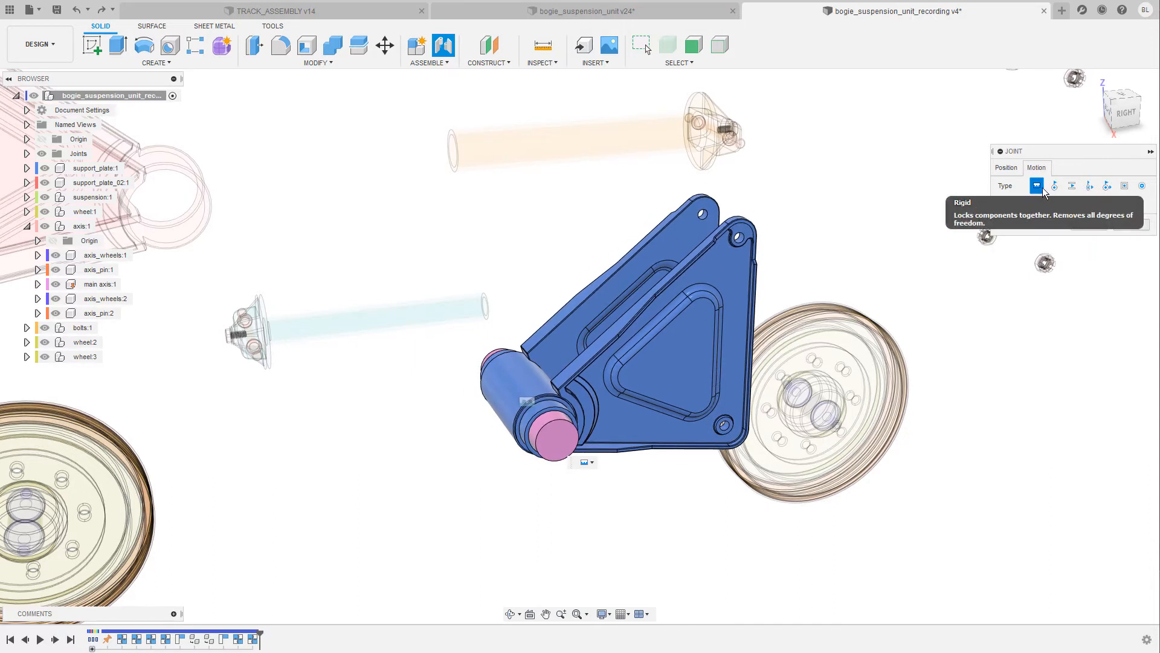
{"action": "left_click", "coordinate": [1071, 186]}
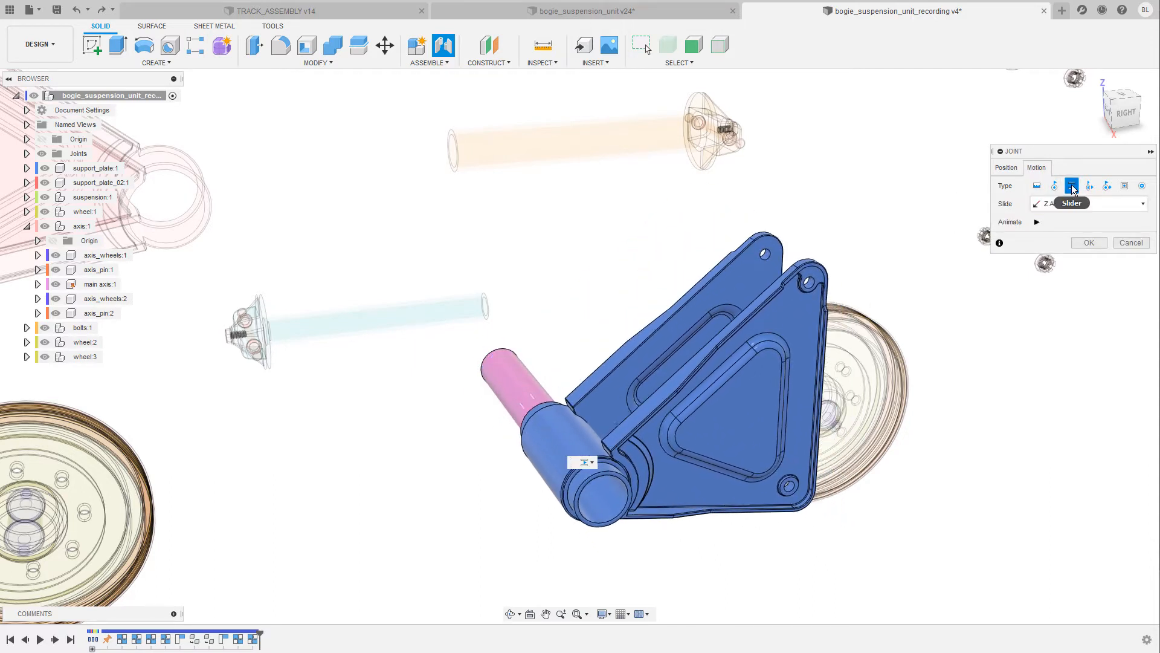
{"action": "left_click", "coordinate": [1054, 185]}
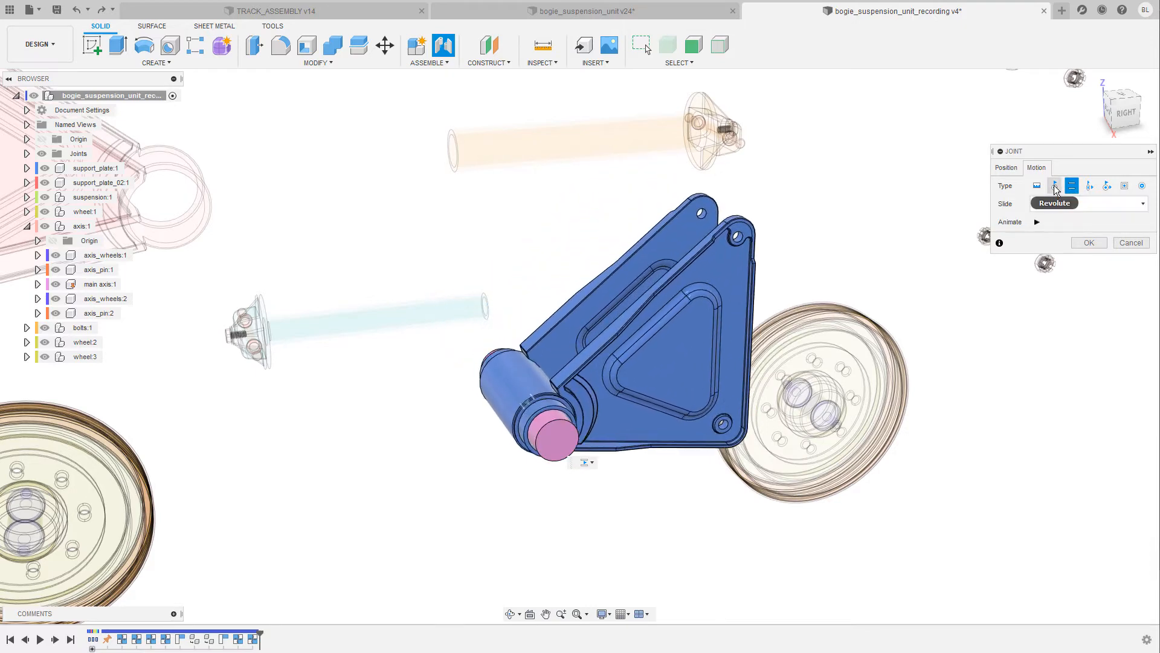
{"action": "left_click", "coordinate": [1054, 186]}
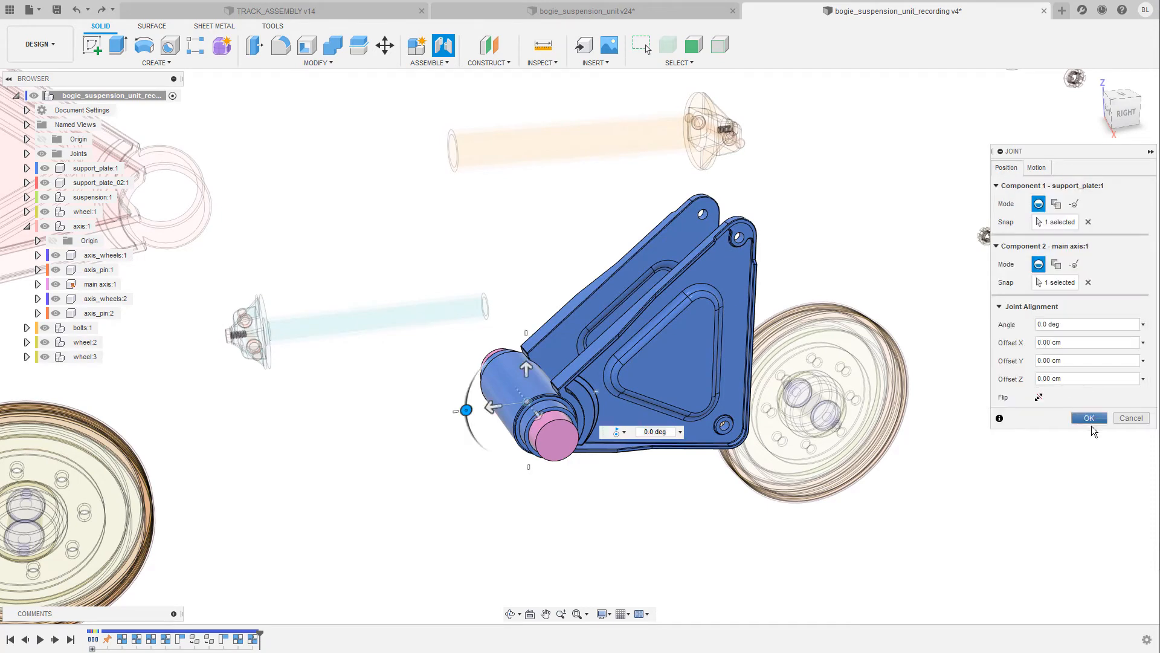
{"action": "left_click", "coordinate": [1089, 417]}
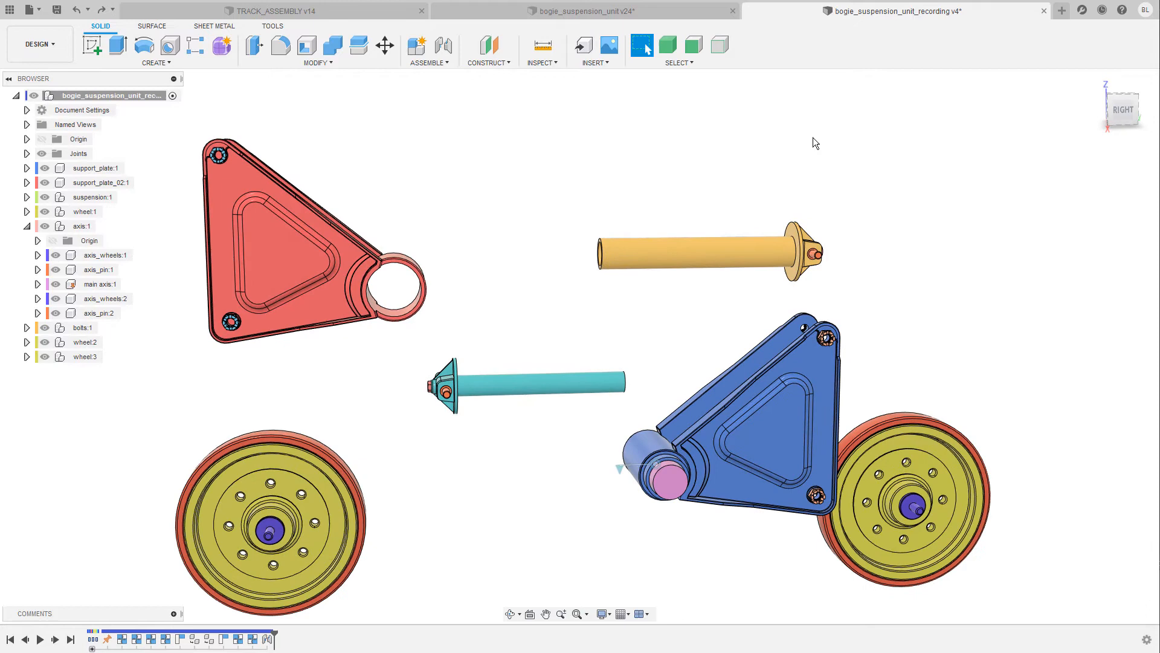
Joint the red support plate to the main axis, flipped to mirror the blue plate
{"action": "left_click", "coordinate": [444, 45]}
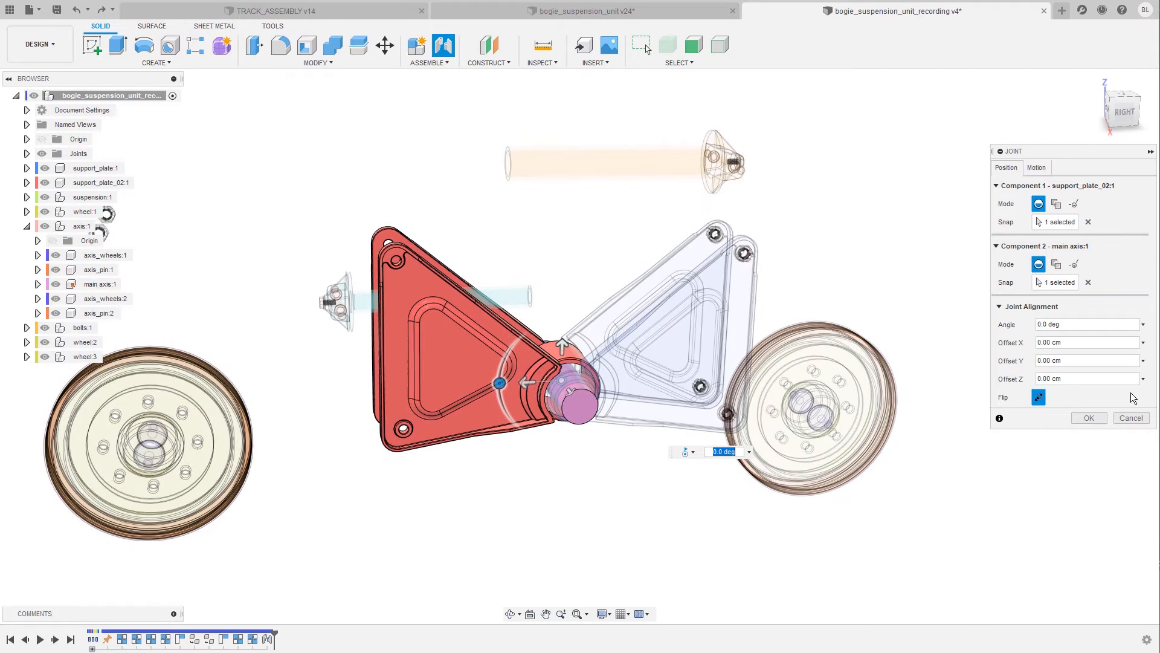
{"action": "left_click", "coordinate": [1089, 418]}
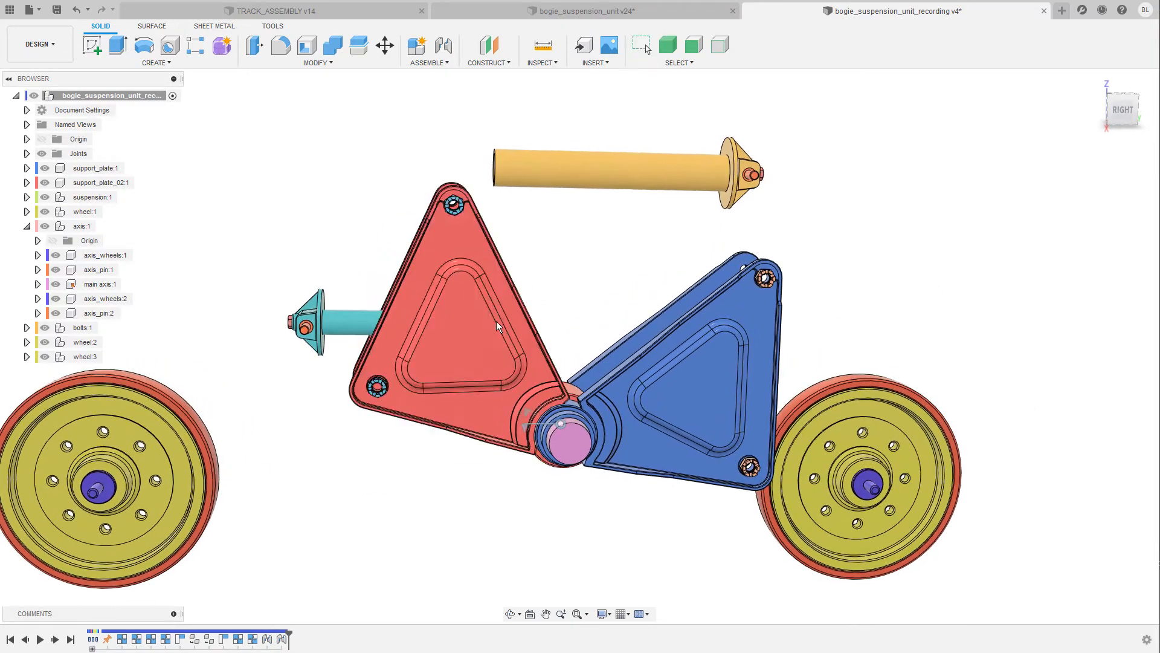
{"action": "left_click", "coordinate": [645, 46]}
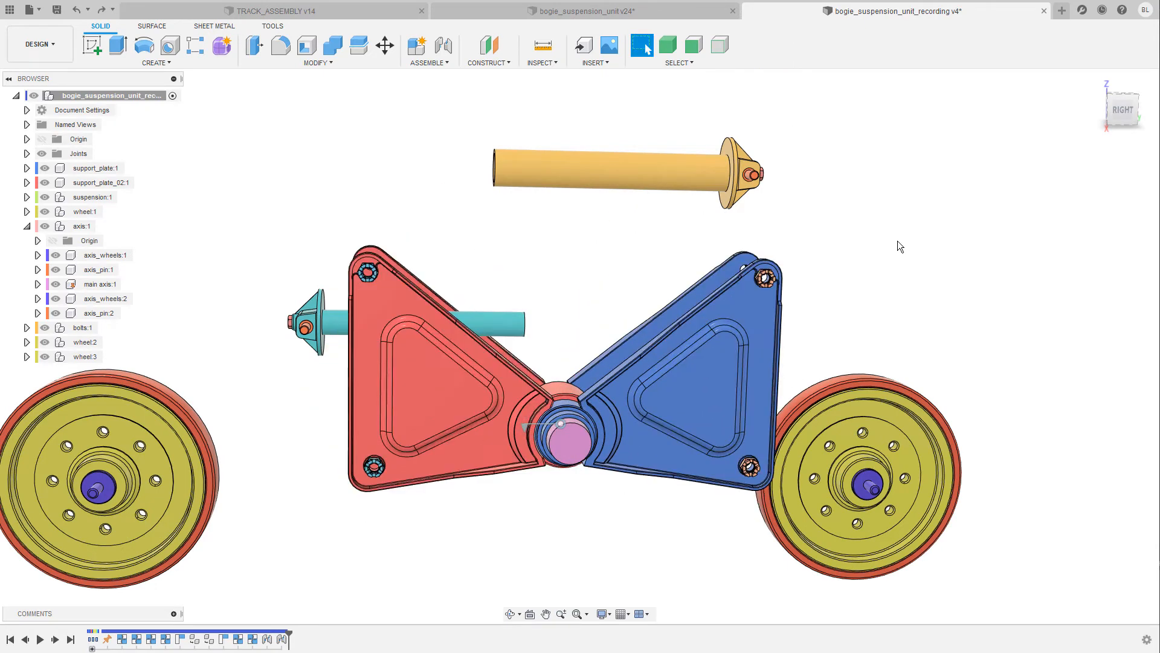
{"action": "mouse_move", "coordinate": [934, 211]}
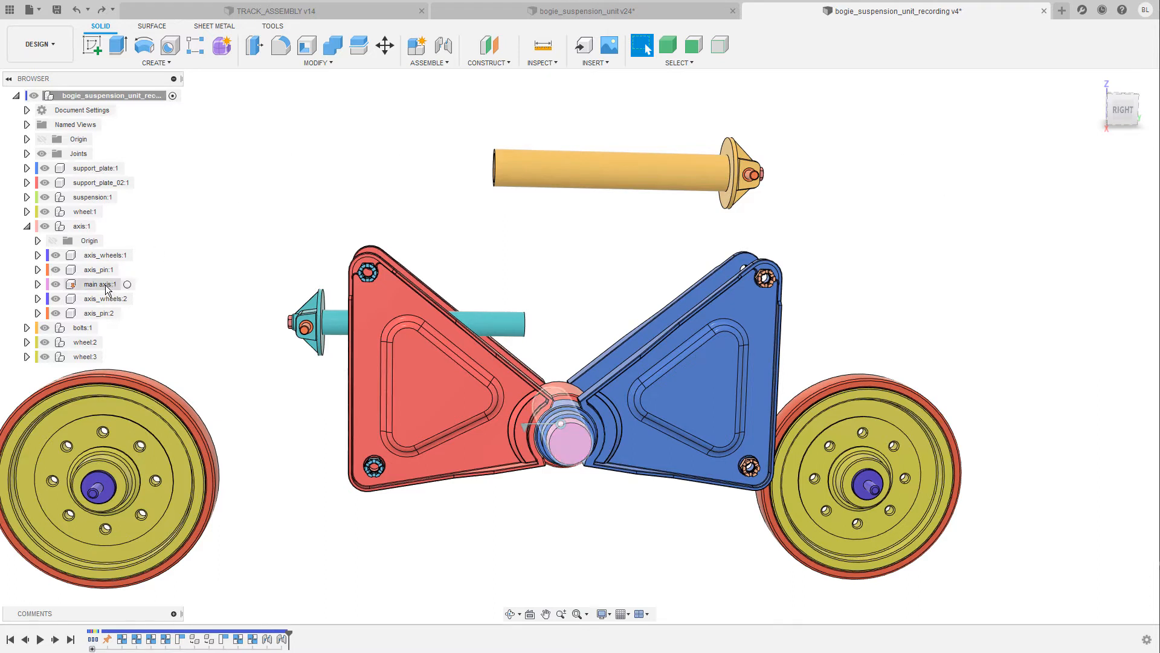
Revert main axis:1's uncaptured movements using Revert in the Position group
{"action": "right_click", "coordinate": [94, 284]}
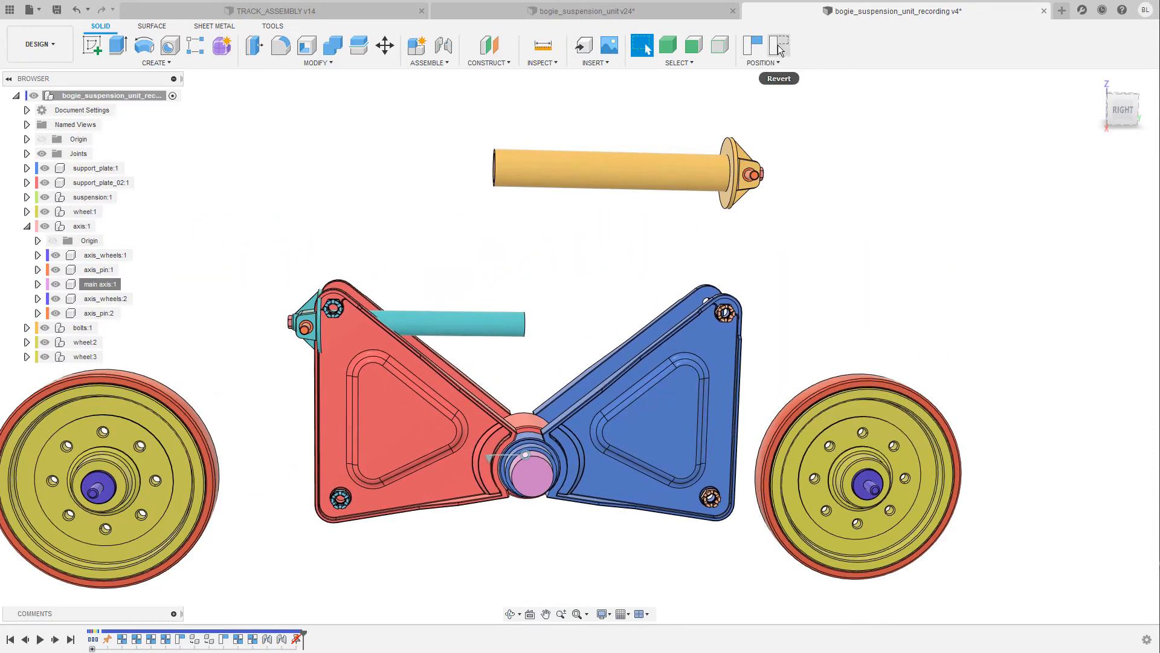
{"action": "left_click", "coordinate": [299, 637]}
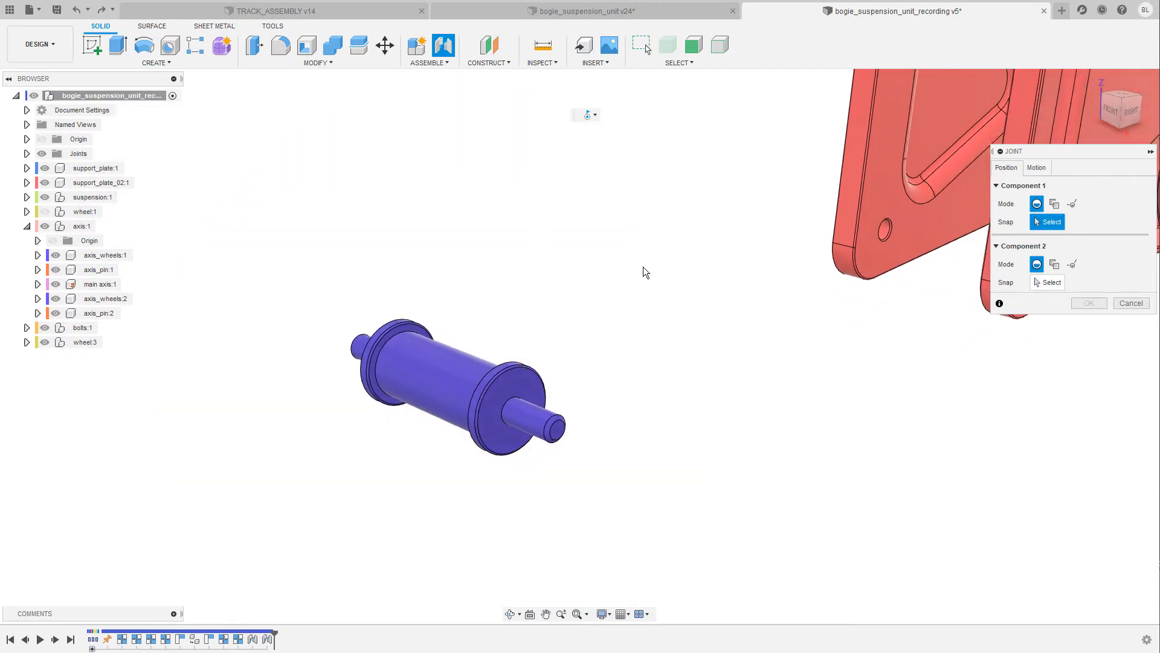
Joint axis_wheels:2 into the red plates' lower hole, centred Between Two Faces
{"action": "left_click", "coordinate": [450, 380]}
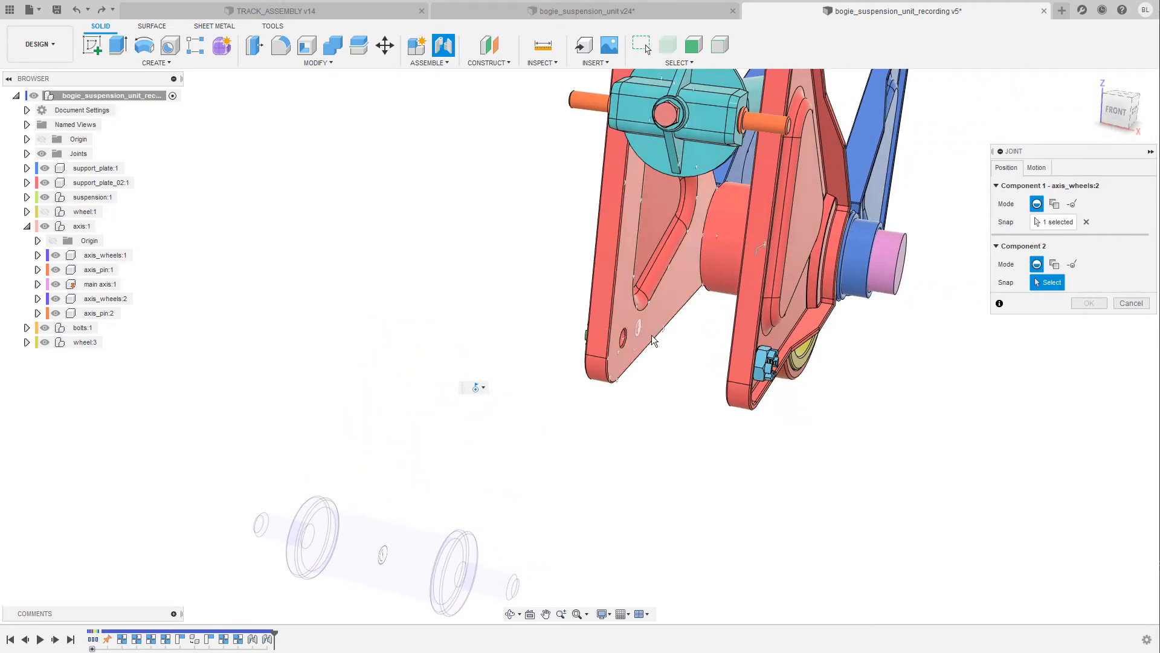
{"action": "left_click_drag", "start_coordinate": [651, 340], "coordinate": [700, 482]}
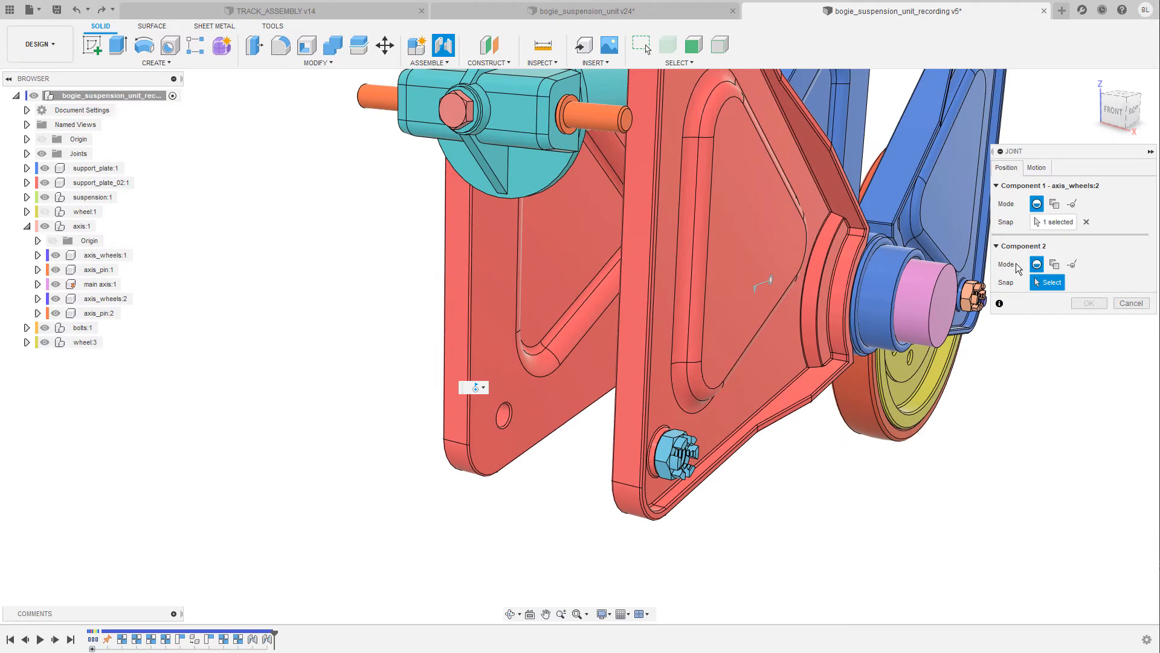
{"action": "mouse_move", "coordinate": [1054, 264]}
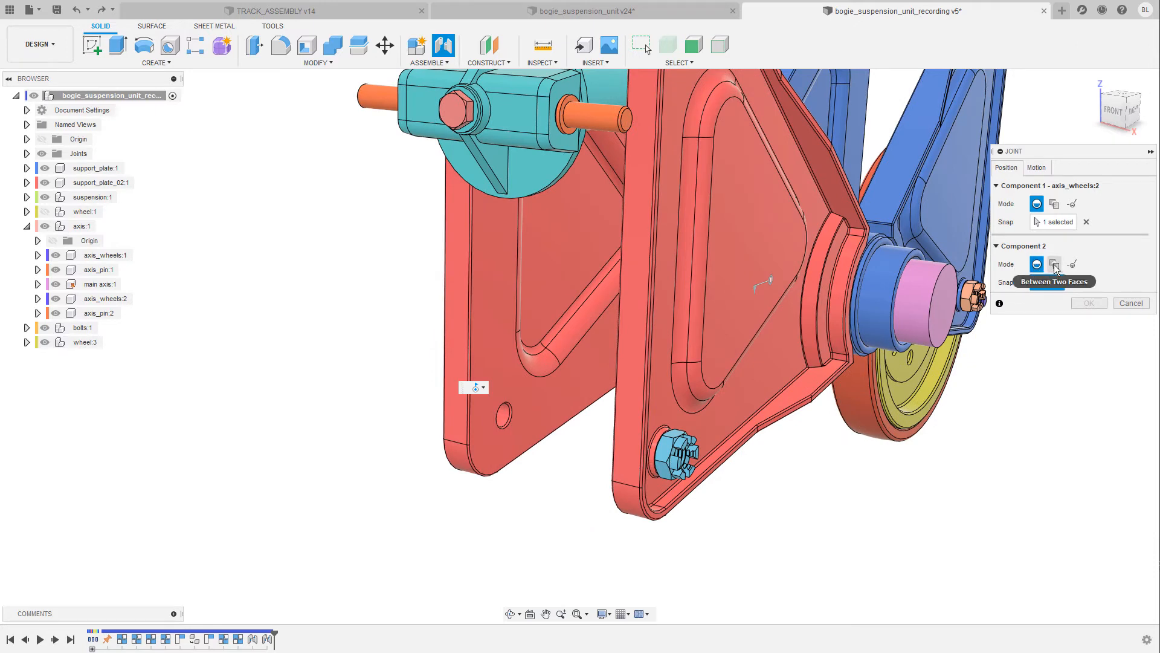
{"action": "left_click", "coordinate": [1054, 264]}
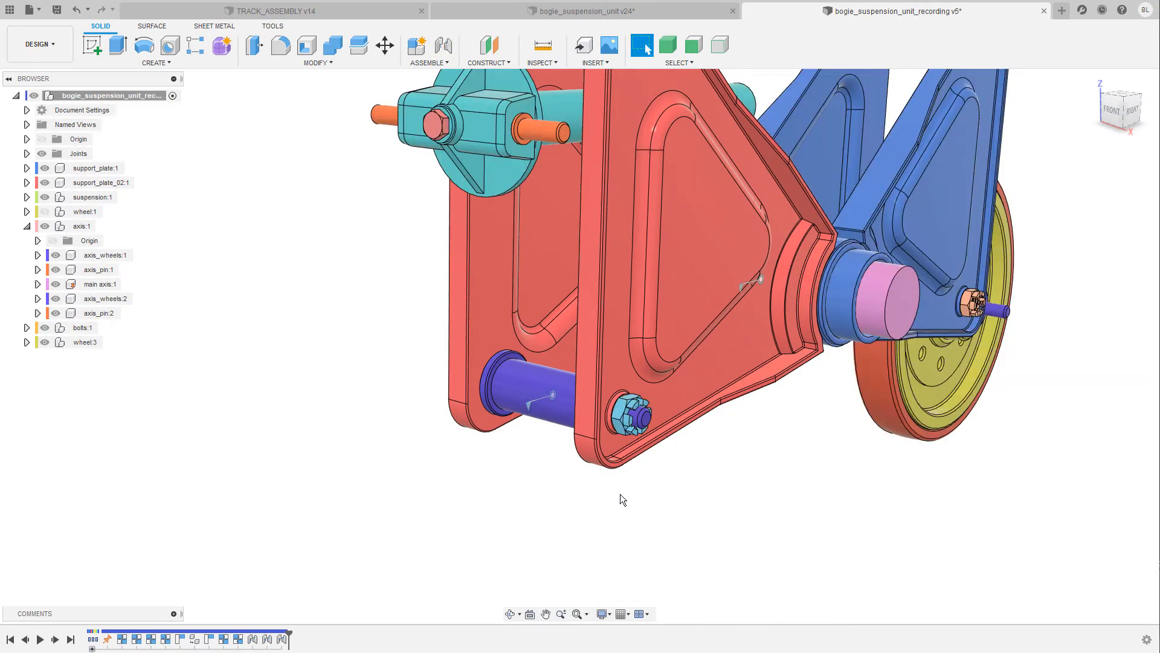
{"action": "left_click", "coordinate": [83, 211]}
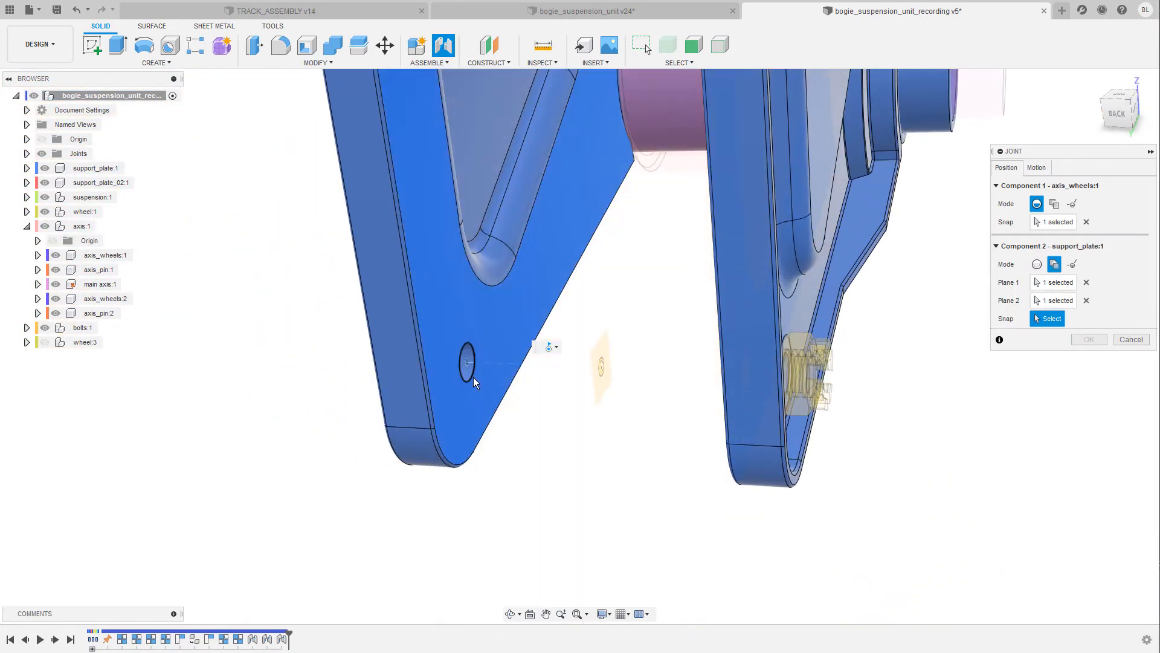
Snap axis_wheels:1 into support_plate:1's lower hole, centred between its faces
{"action": "left_click", "coordinate": [464, 367]}
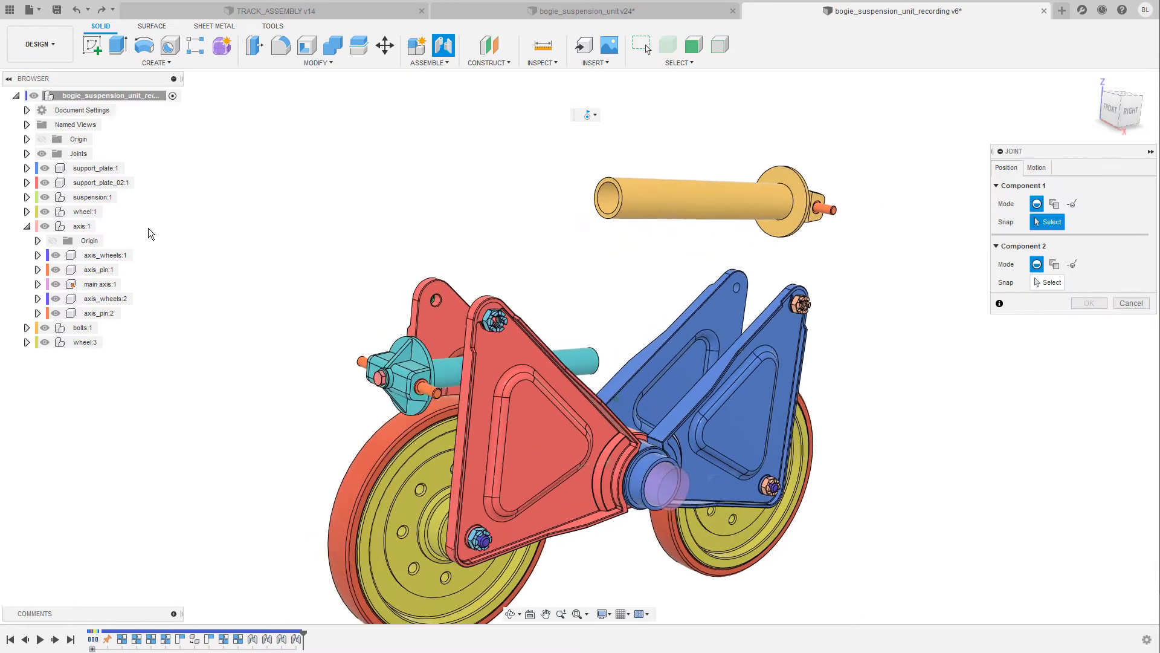
Joint the upper axle pins between the blue plates' top-hole faces, then unhide the suspension rod parts
{"action": "left_click", "coordinate": [27, 226]}
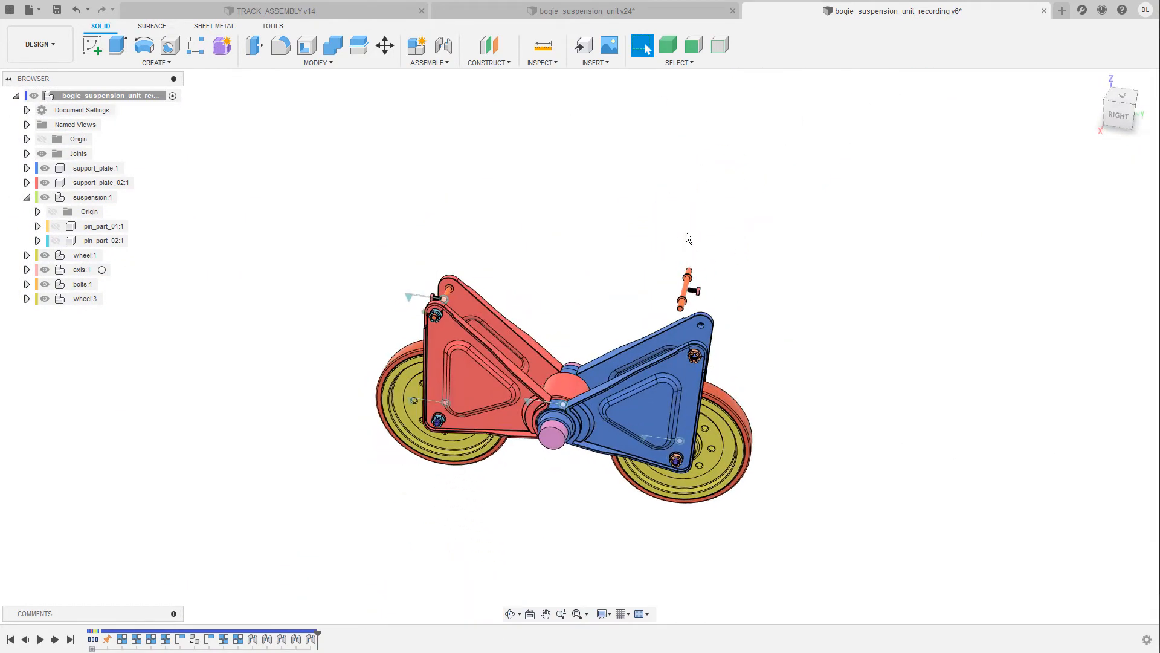
{"action": "left_click", "coordinate": [444, 45]}
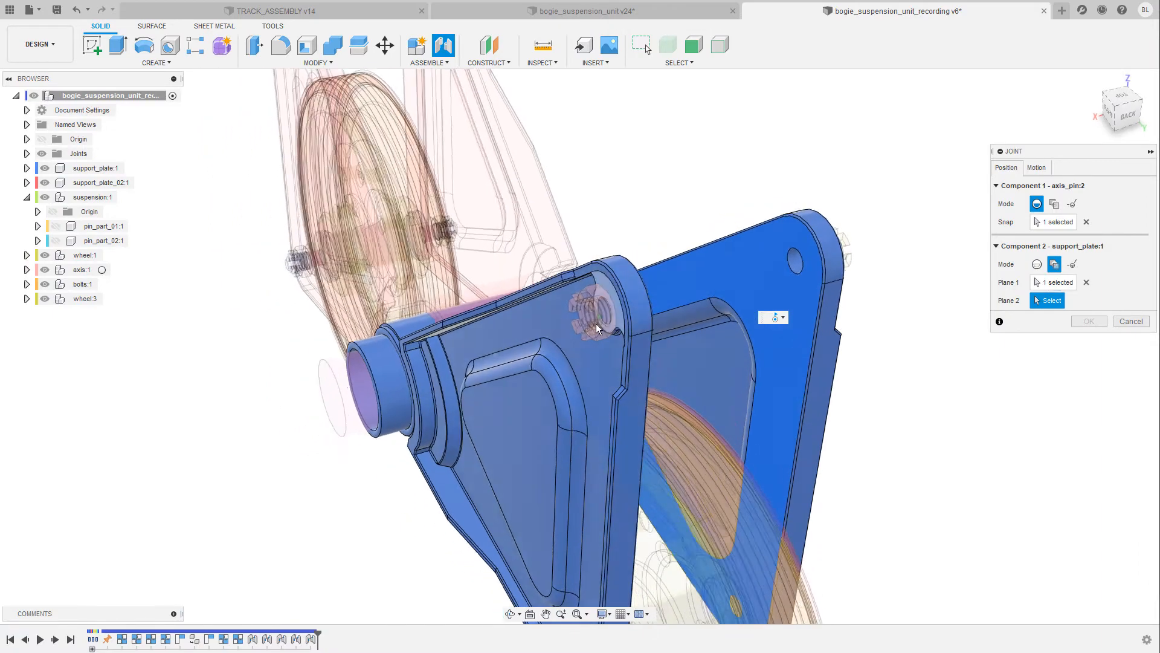
{"action": "left_click", "coordinate": [598, 327]}
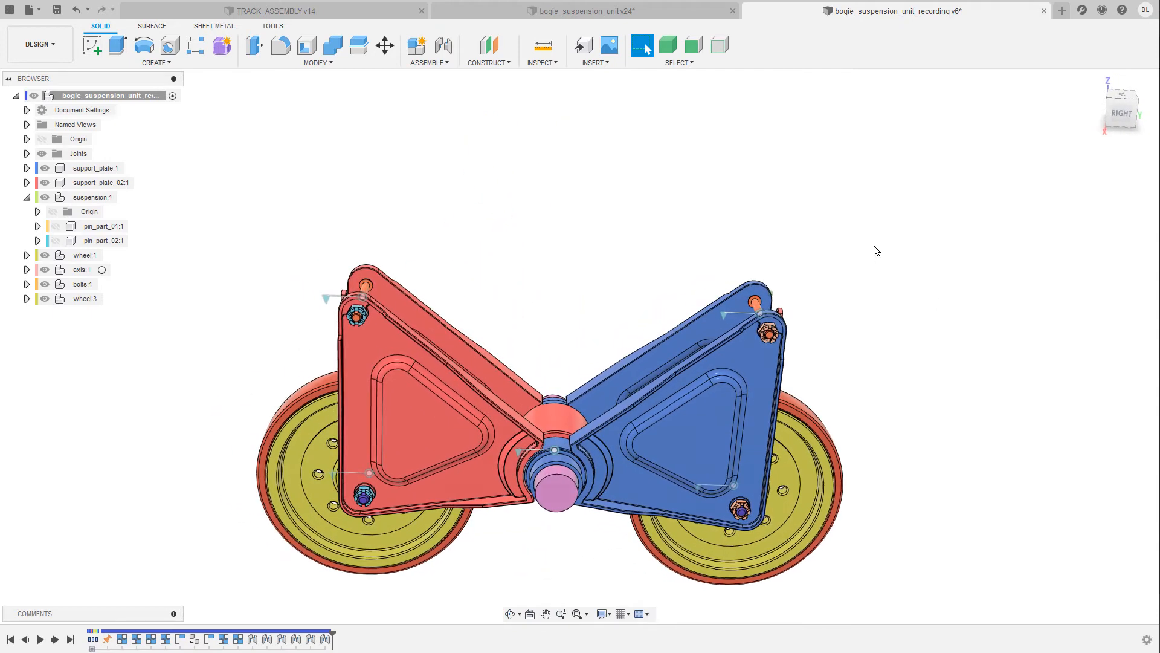
{"action": "left_click", "coordinate": [103, 226]}
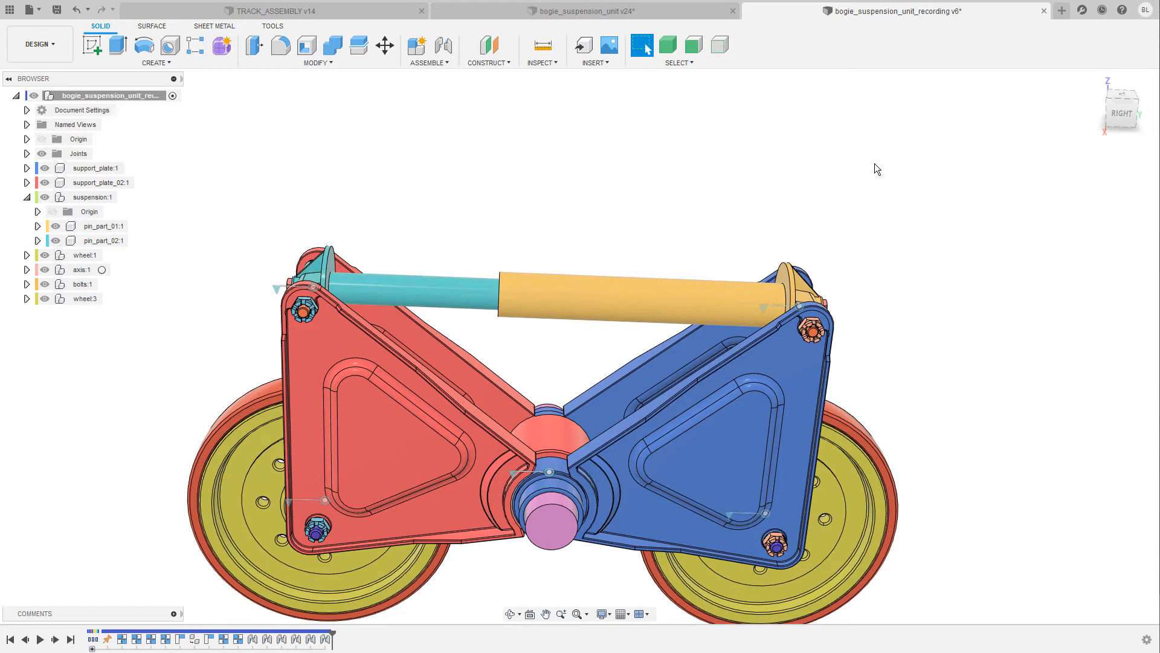
{"action": "mouse_move", "coordinate": [441, 83]}
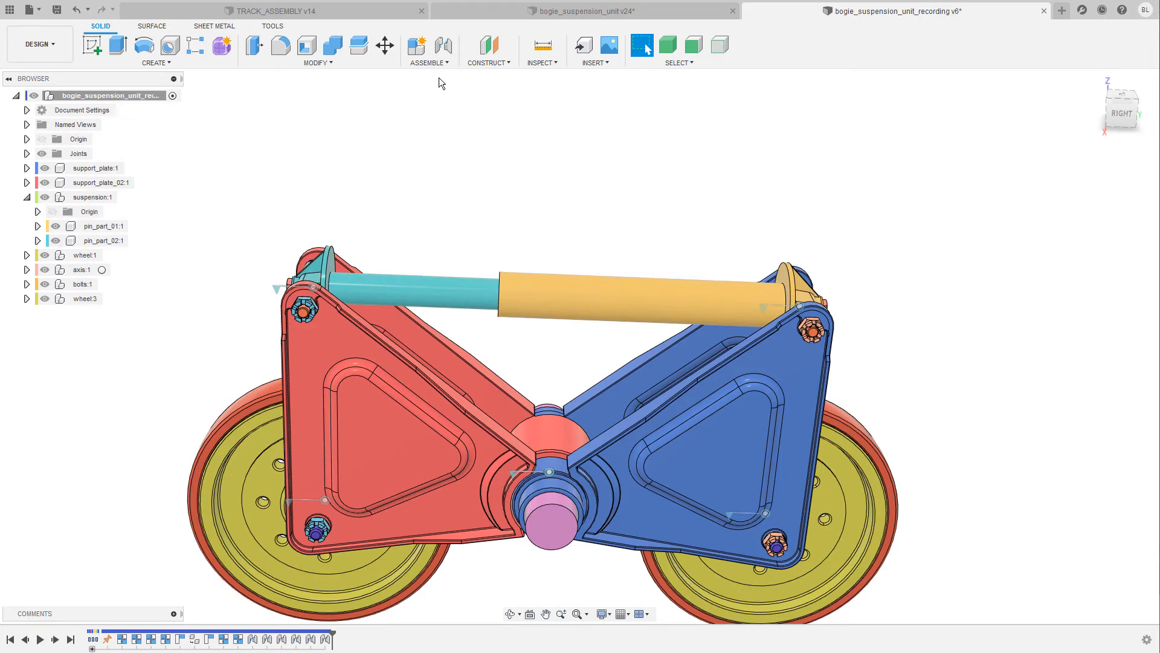
Start an As-built Joint from the Assemble menu to link pin_part_01 and pin_part_02 as a slider
{"action": "left_click", "coordinate": [429, 62]}
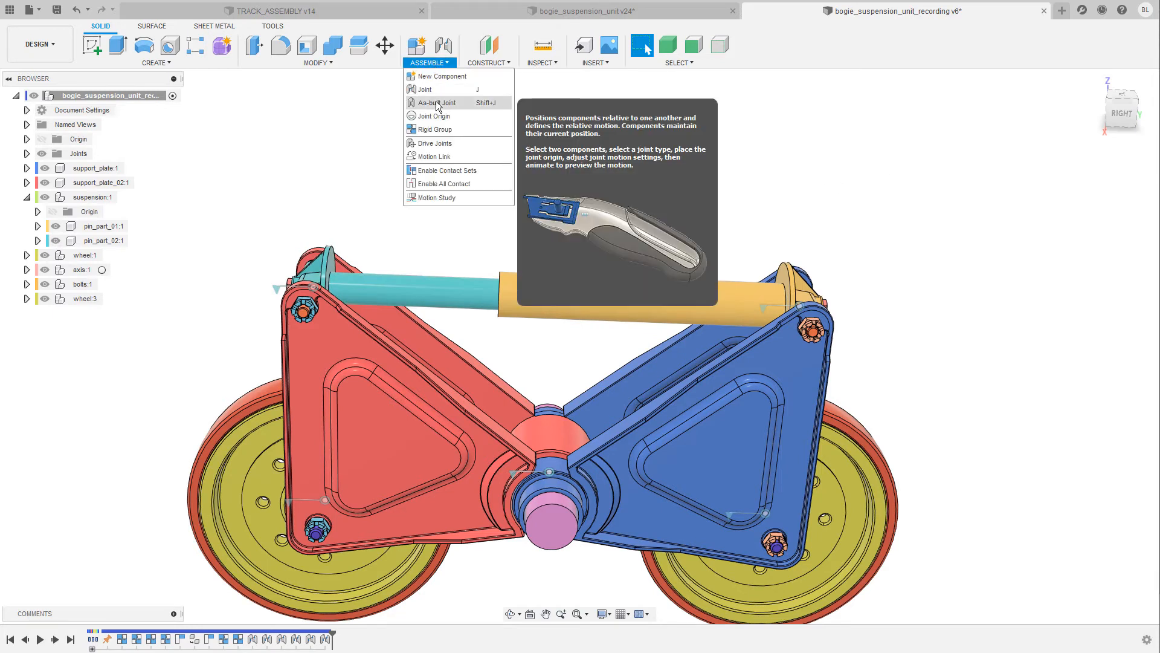
{"action": "left_click", "coordinate": [437, 102]}
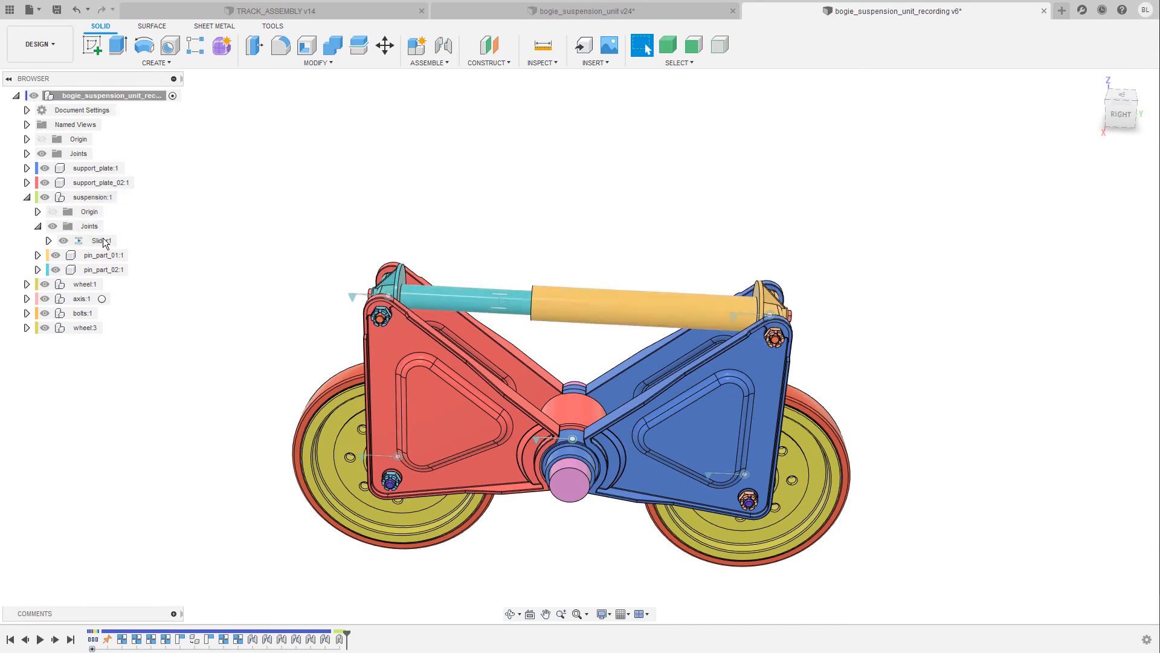
Limit the Slider1 joint's travel to a 0 minimum and 16.8 maximum
{"action": "right_click", "coordinate": [100, 241]}
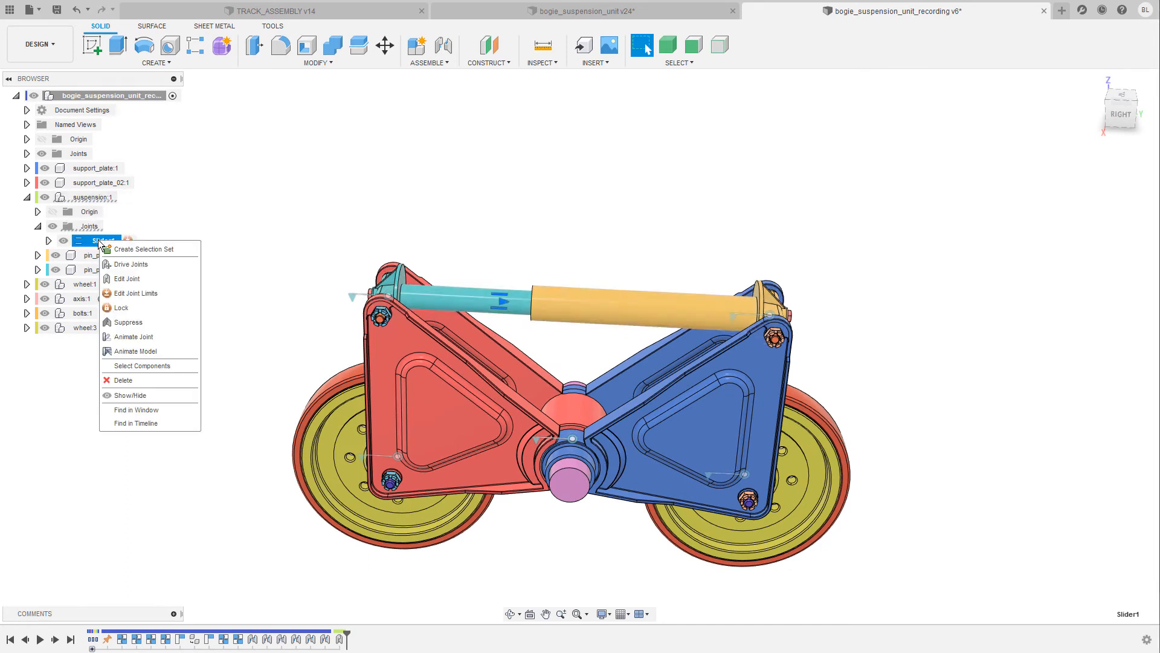
{"action": "mouse_move", "coordinate": [142, 293]}
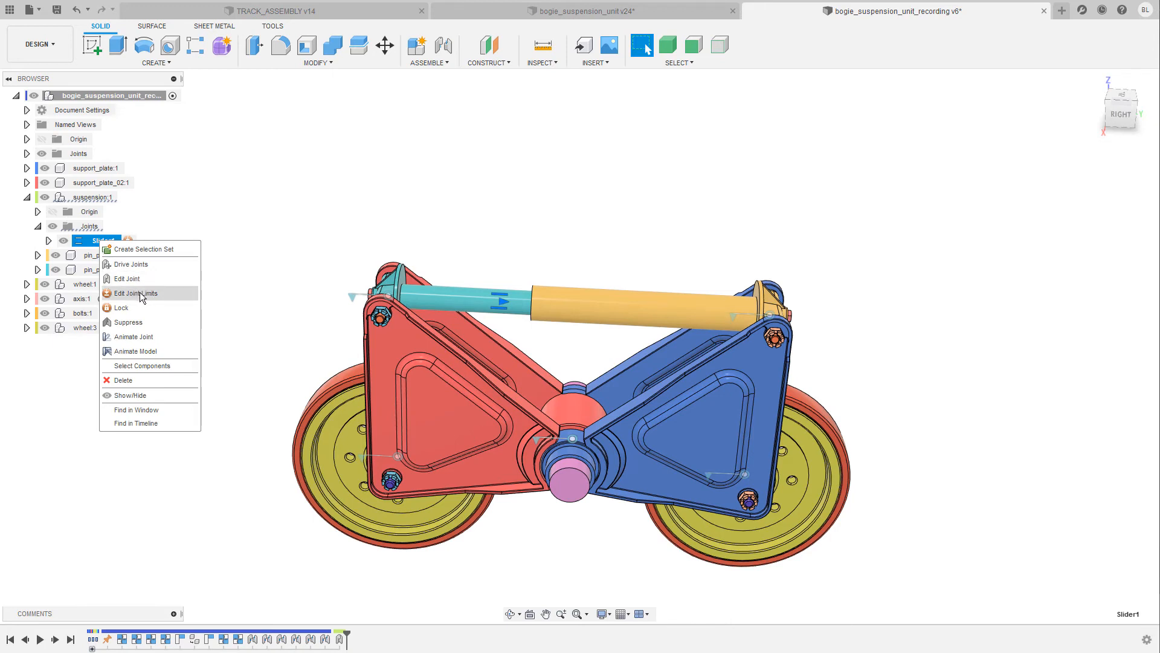
{"action": "left_click", "coordinate": [135, 293]}
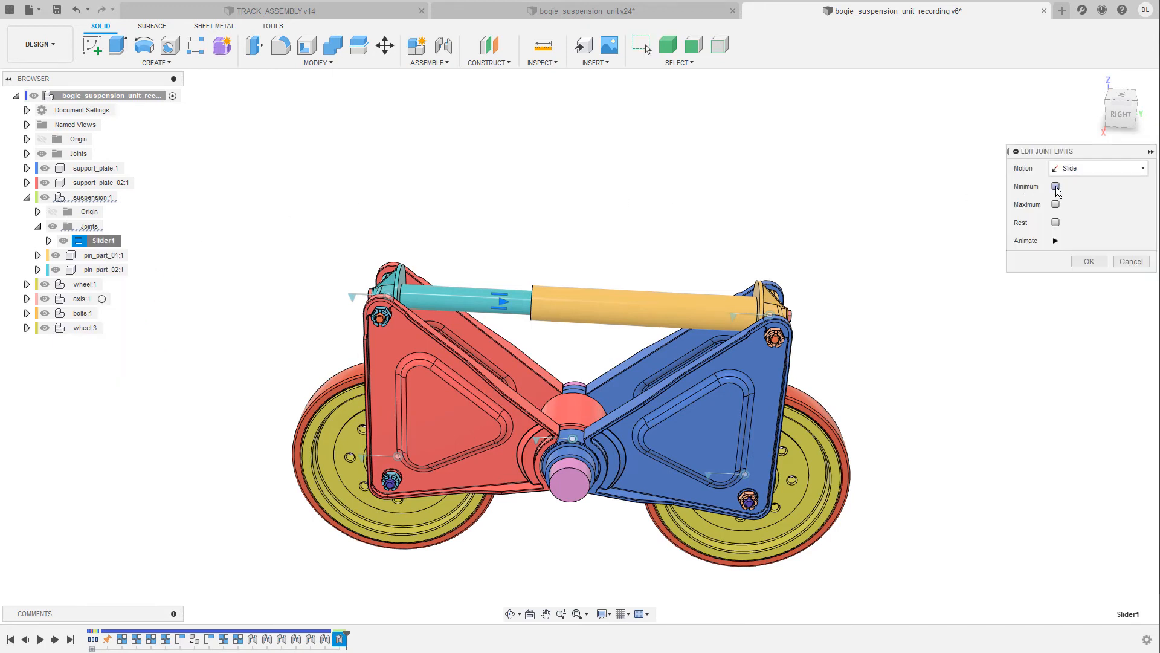
{"action": "left_click", "coordinate": [1055, 186]}
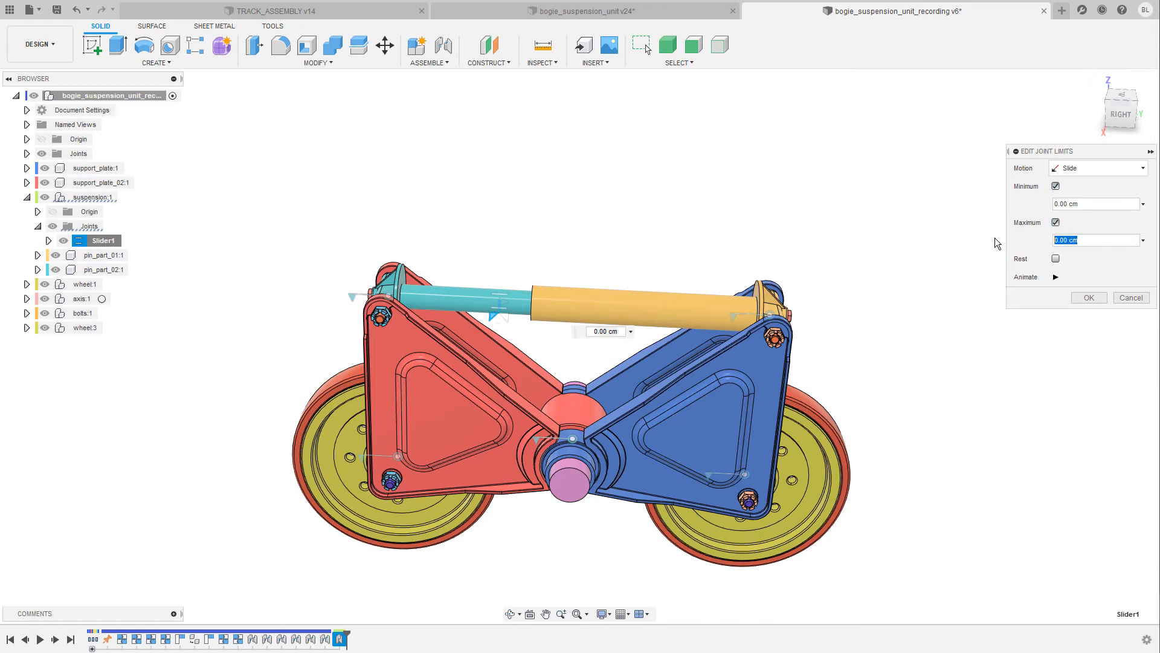
{"action": "type", "text": "16.8"}
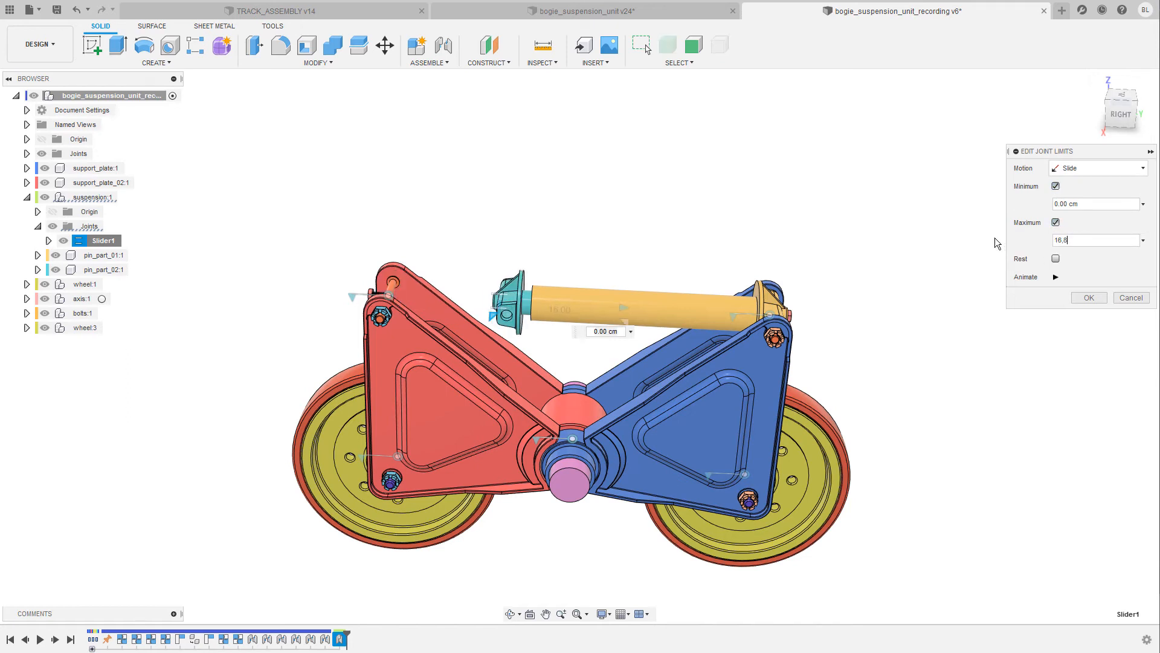
{"action": "left_click", "coordinate": [1088, 297]}
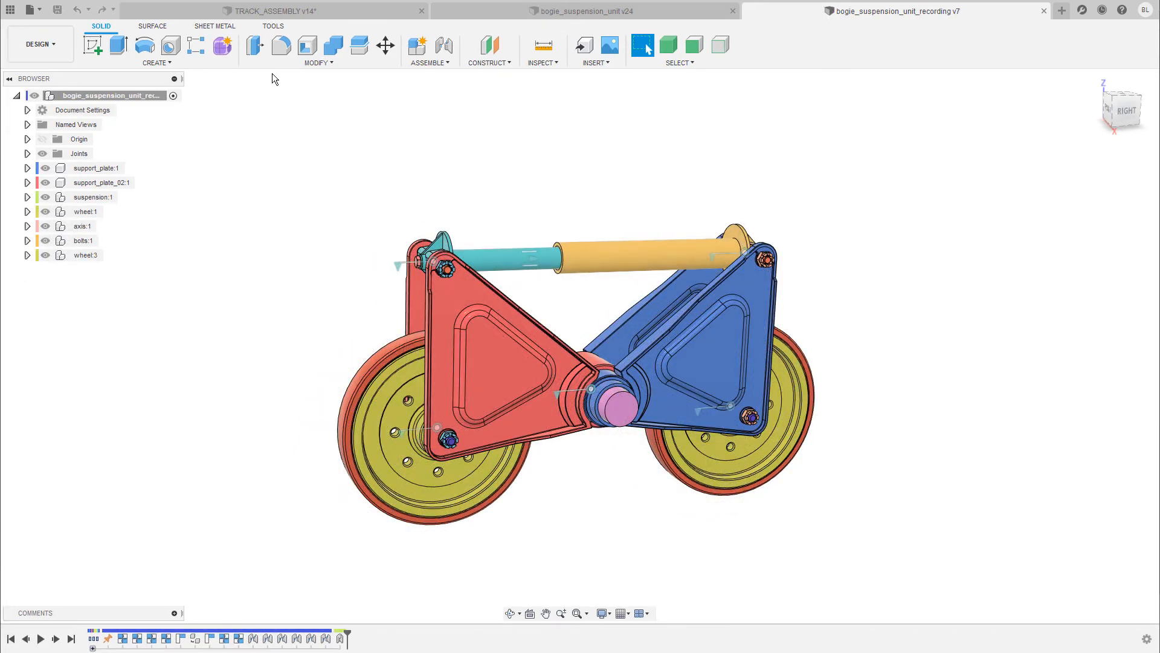
Insert bogie_suspension_unit_recording into TRACK_ASSEMBLY and move it 62.60 cm along X
{"action": "left_click", "coordinate": [274, 10]}
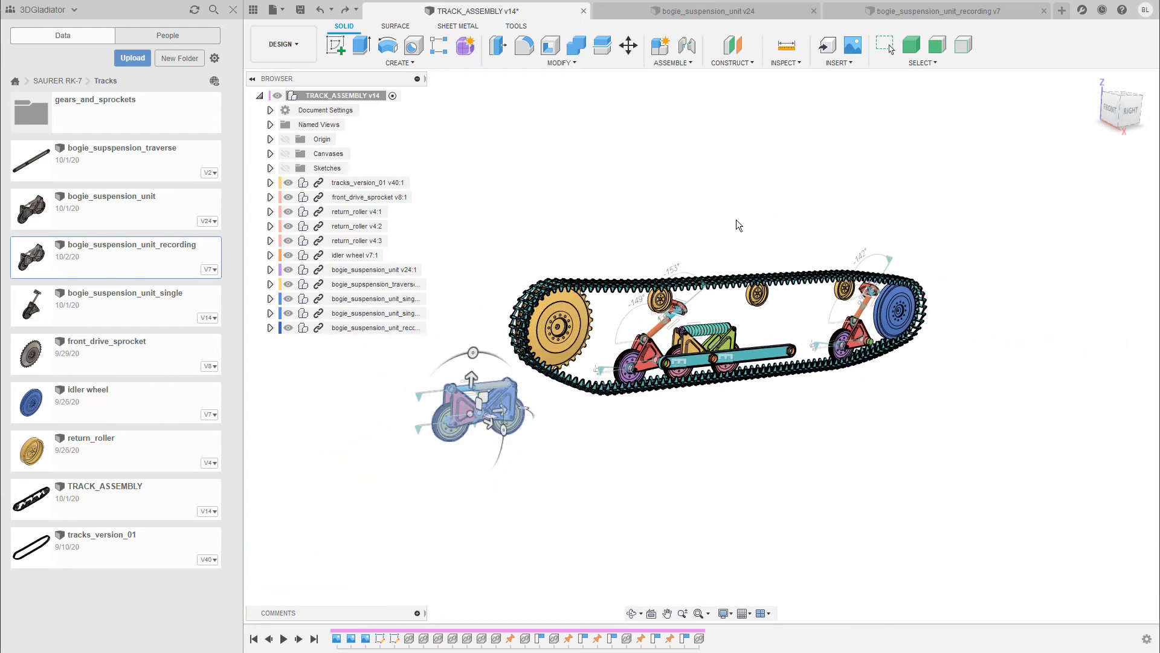
{"action": "left_click", "coordinate": [629, 46]}
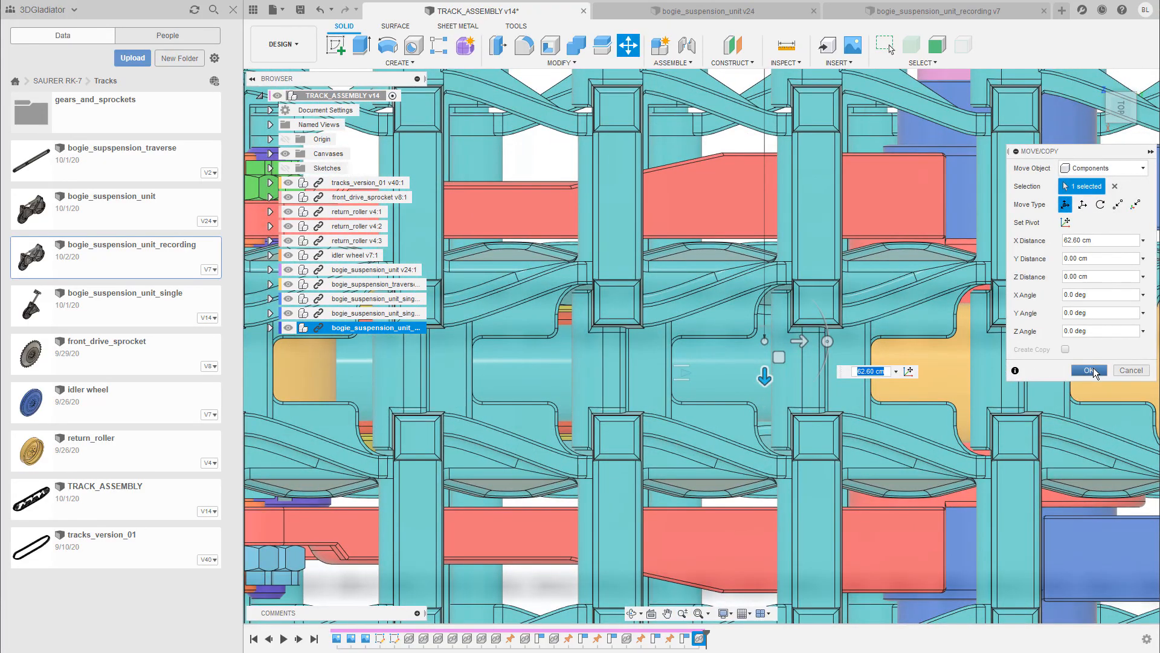
{"action": "left_click", "coordinate": [1089, 371]}
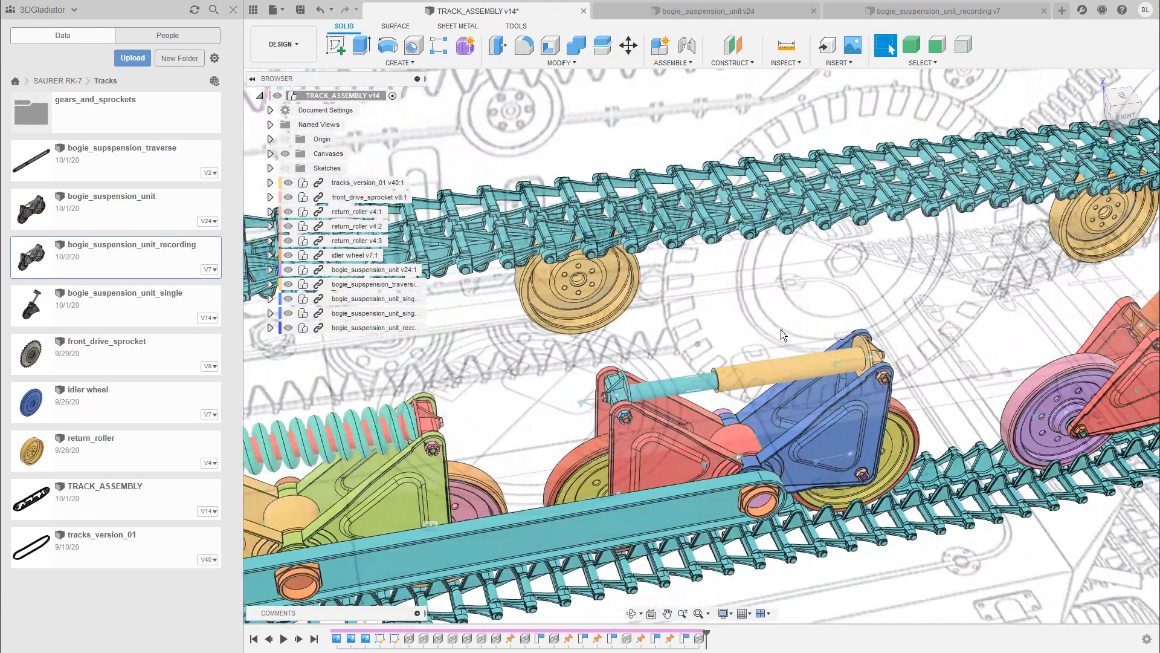